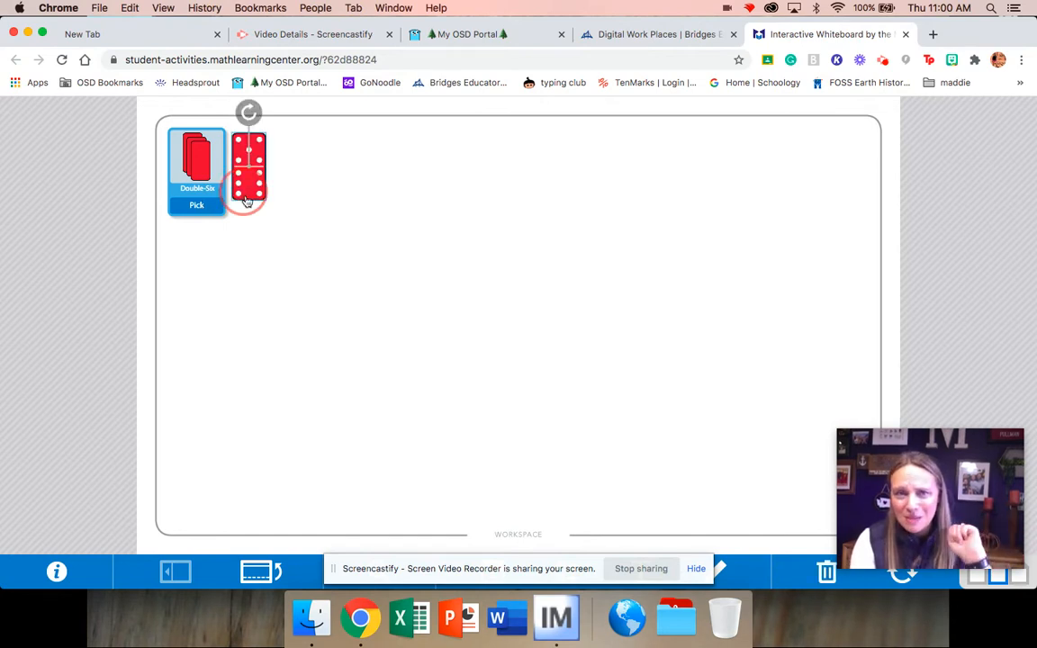
Place the drawn Double-Six domino in the middle of the board.
left_click_drag(249, 171, 292, 266)
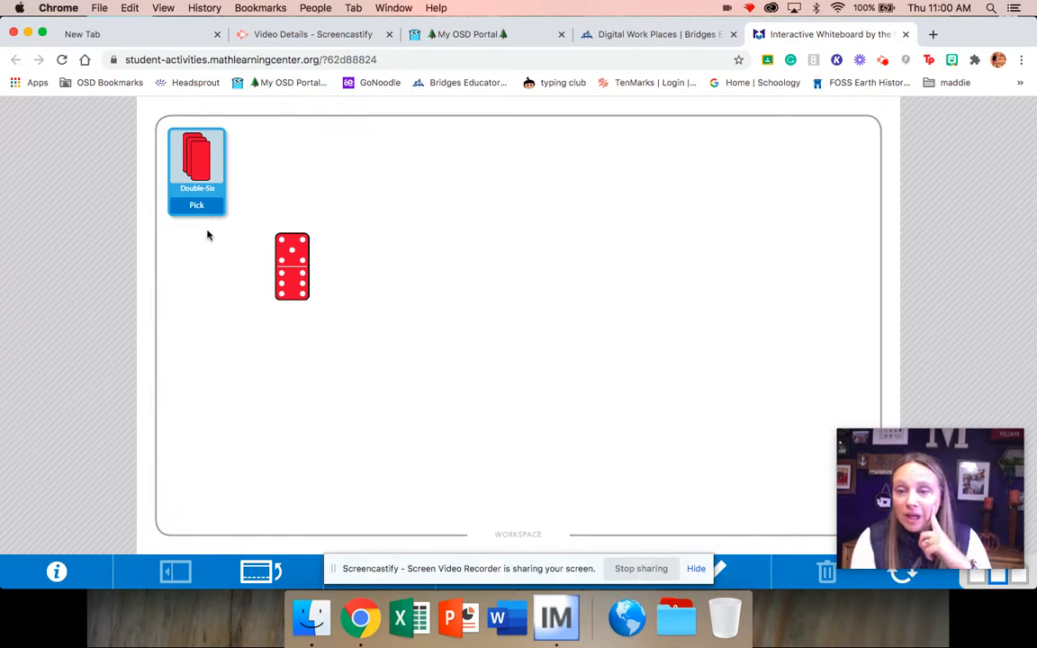
mouse_move(189, 206)
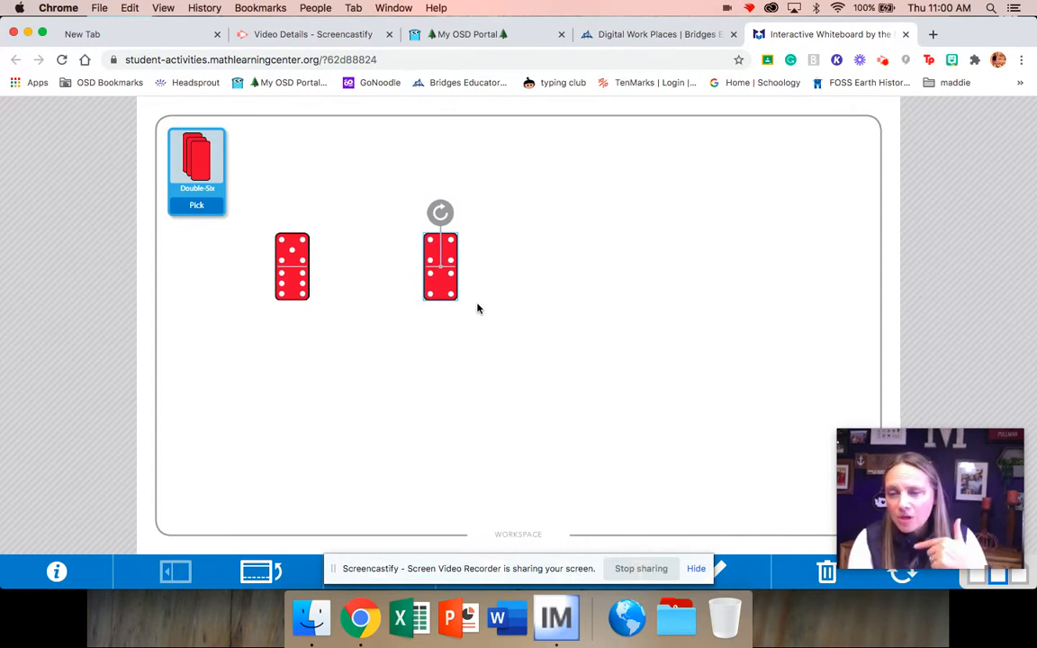
mouse_move(464, 313)
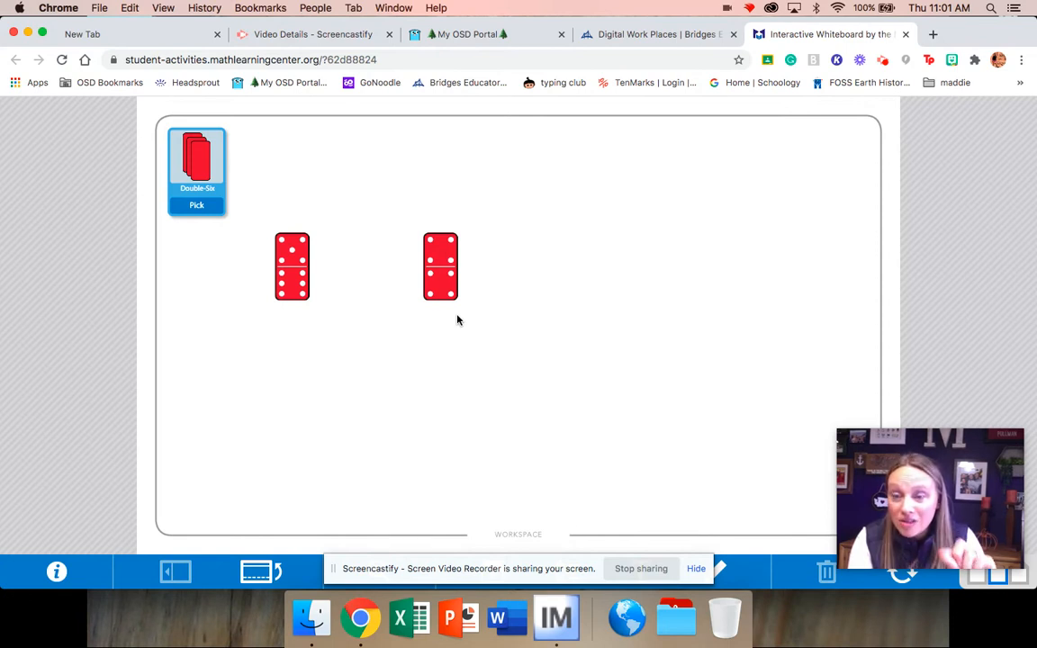
mouse_move(464, 252)
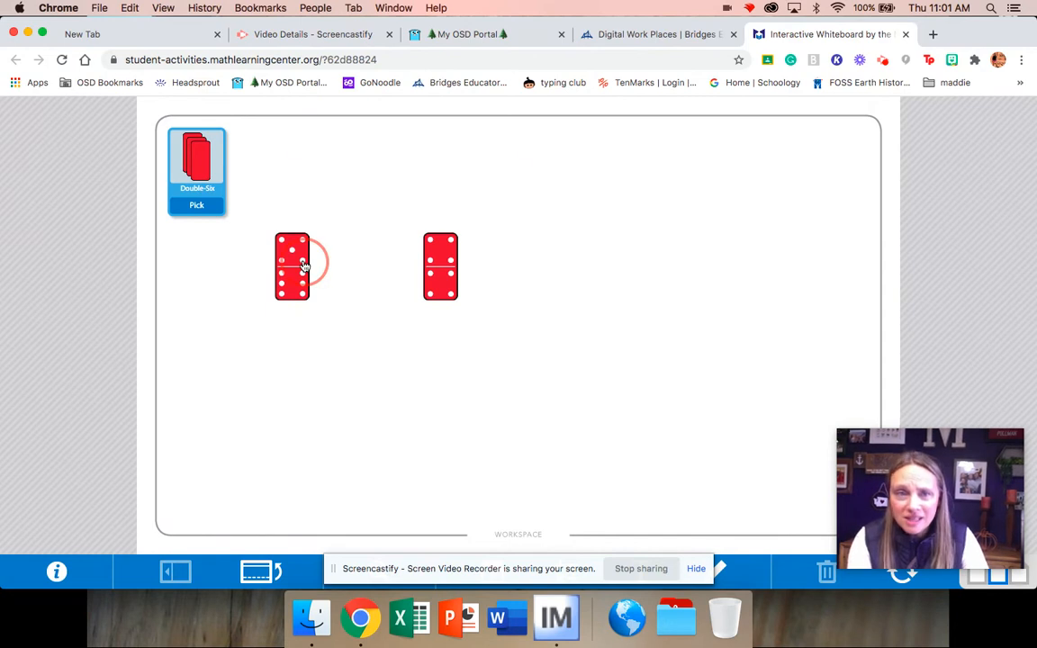
Stack the two compared dominoes along the left edge.
left_click_drag(291, 266, 173, 278)
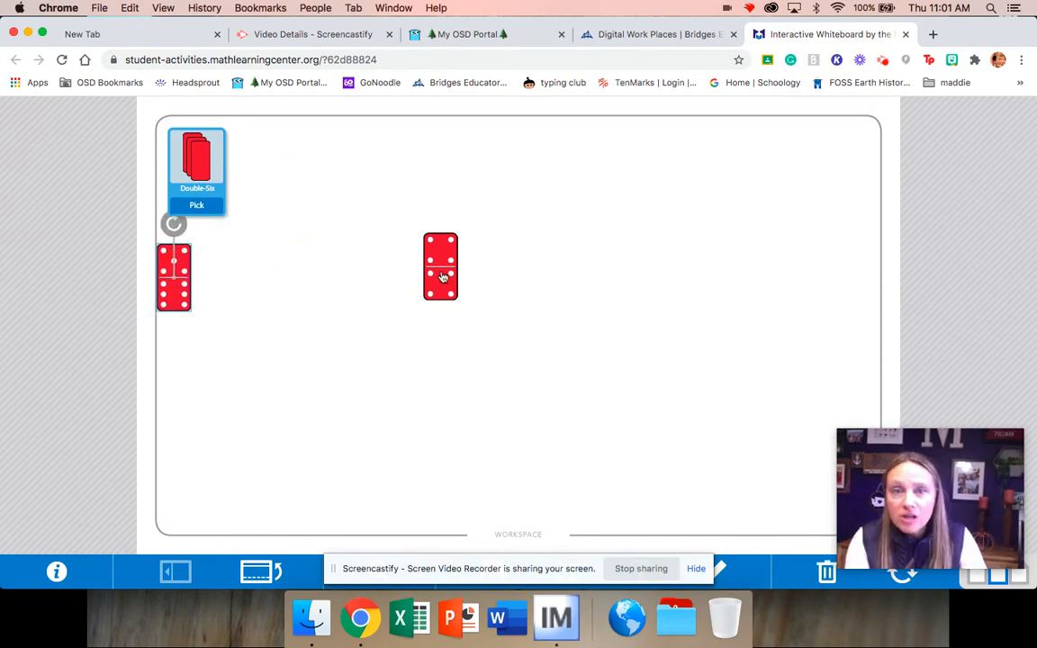
left_click_drag(442, 267, 173, 361)
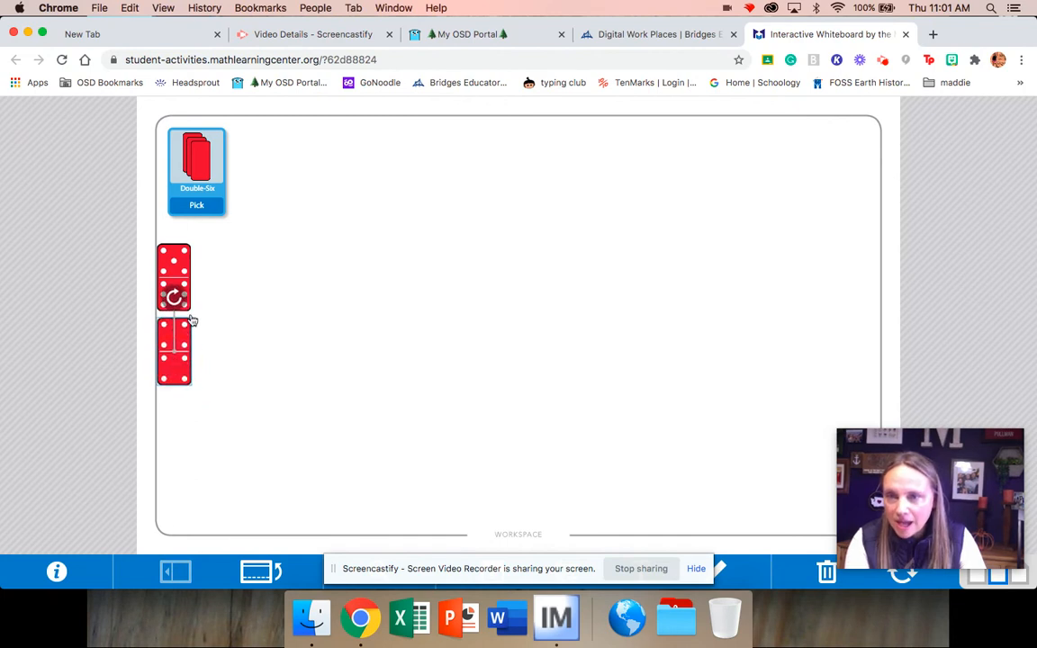
Draw two new dominoes side by side mid-board, then add the left one to the left pile.
left_click(196, 205)
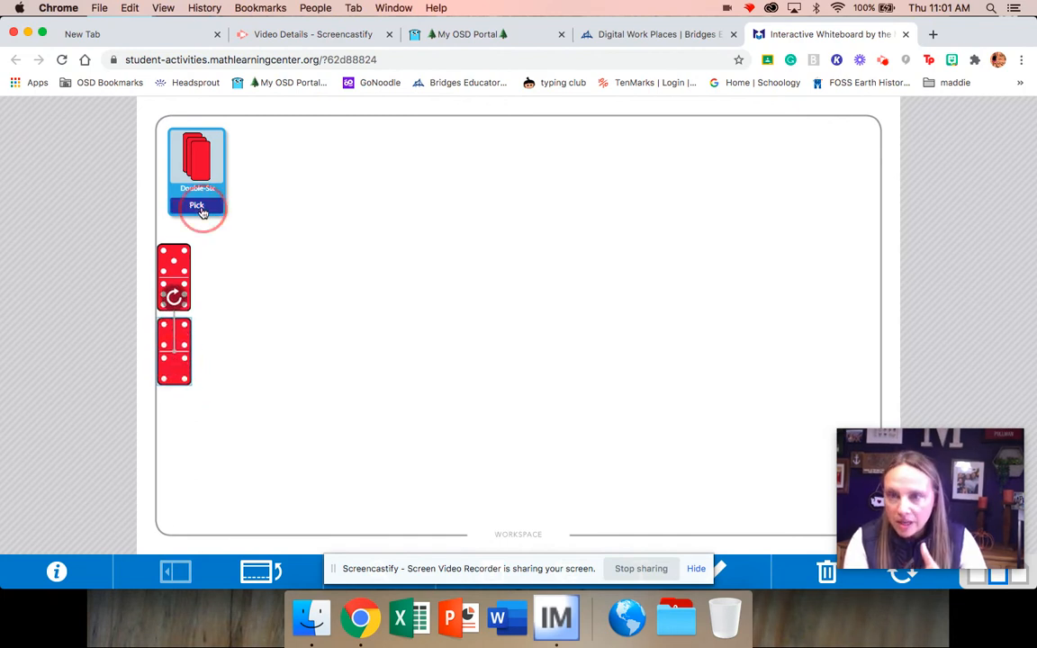
left_click_drag(196, 270, 318, 243)
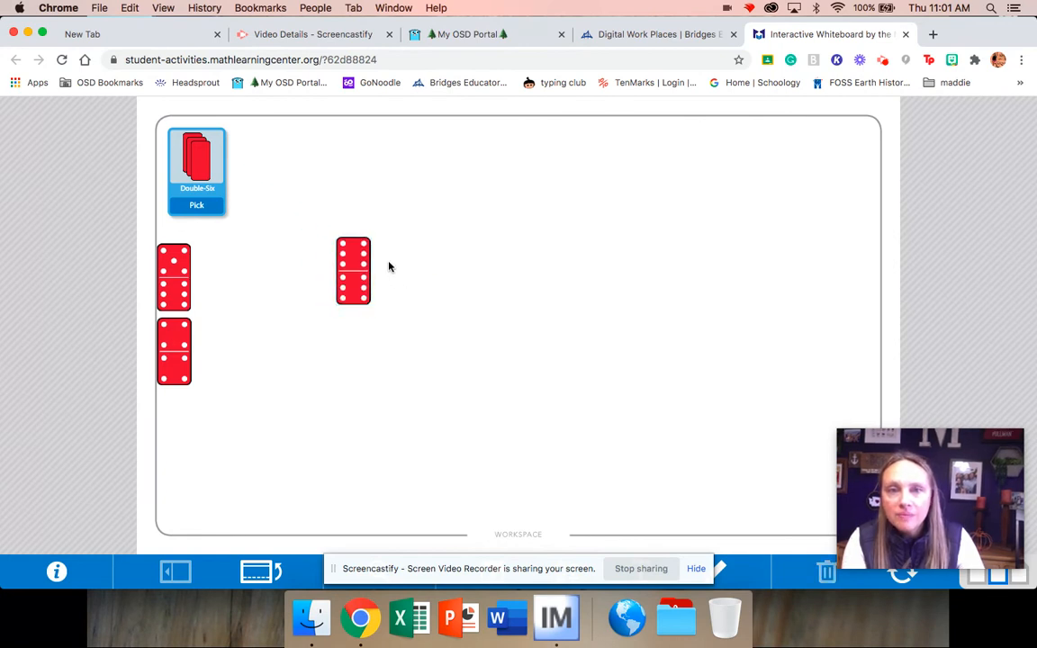
mouse_move(377, 302)
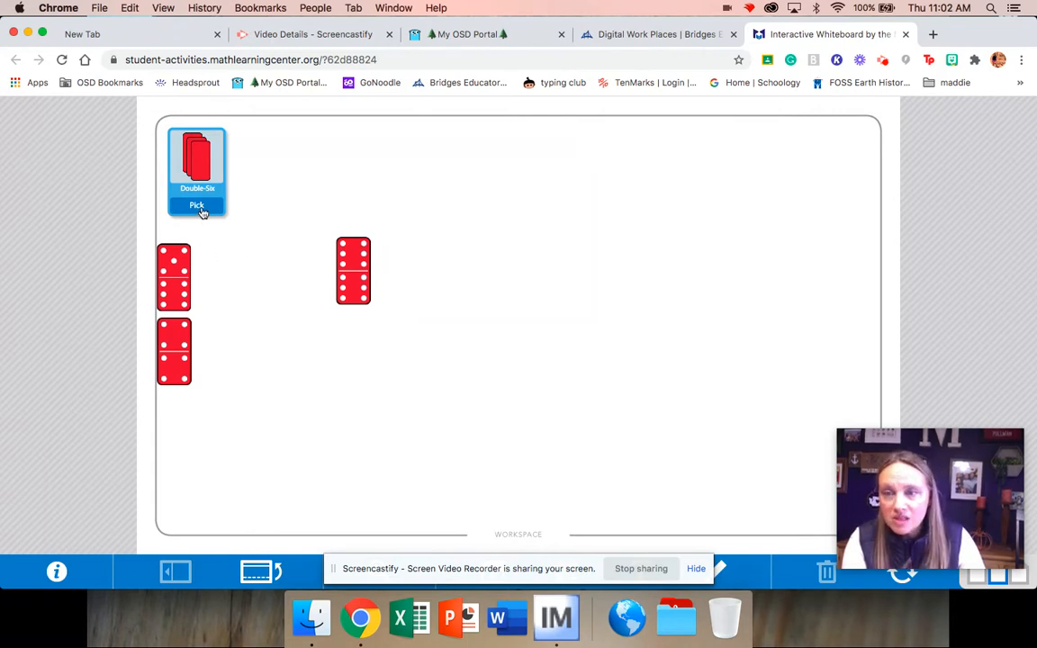
left_click(198, 205)
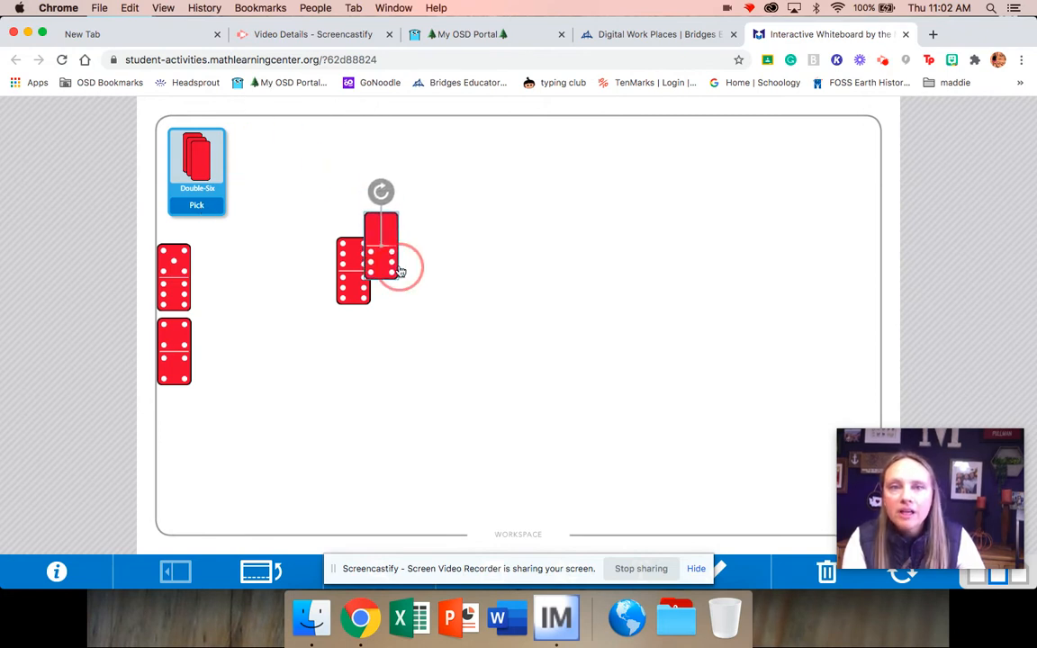
left_click_drag(381, 252, 491, 270)
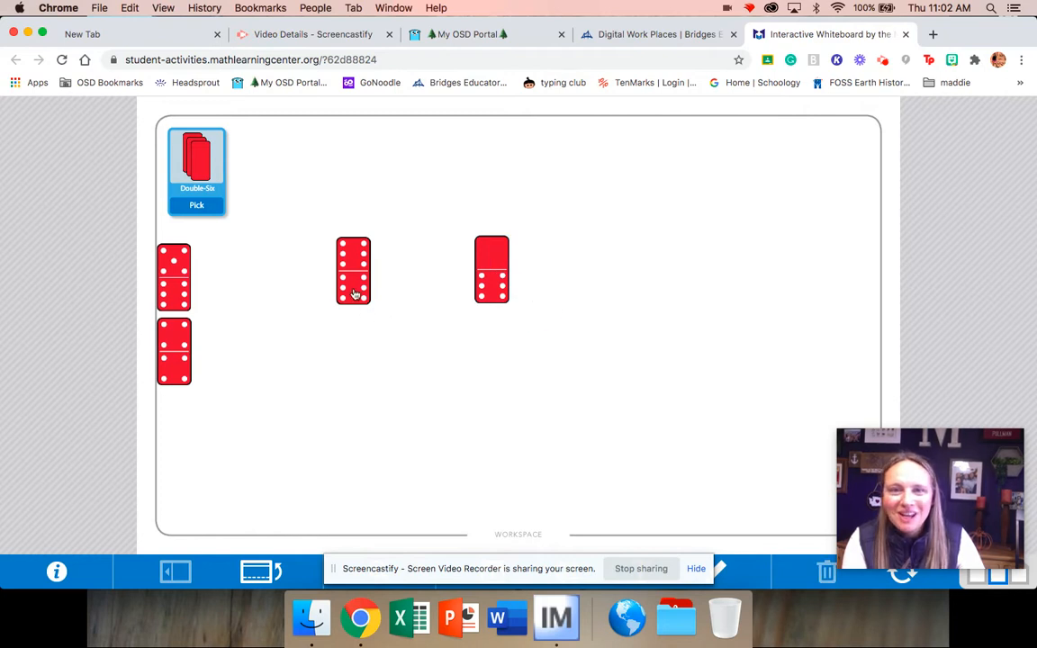
mouse_move(411, 281)
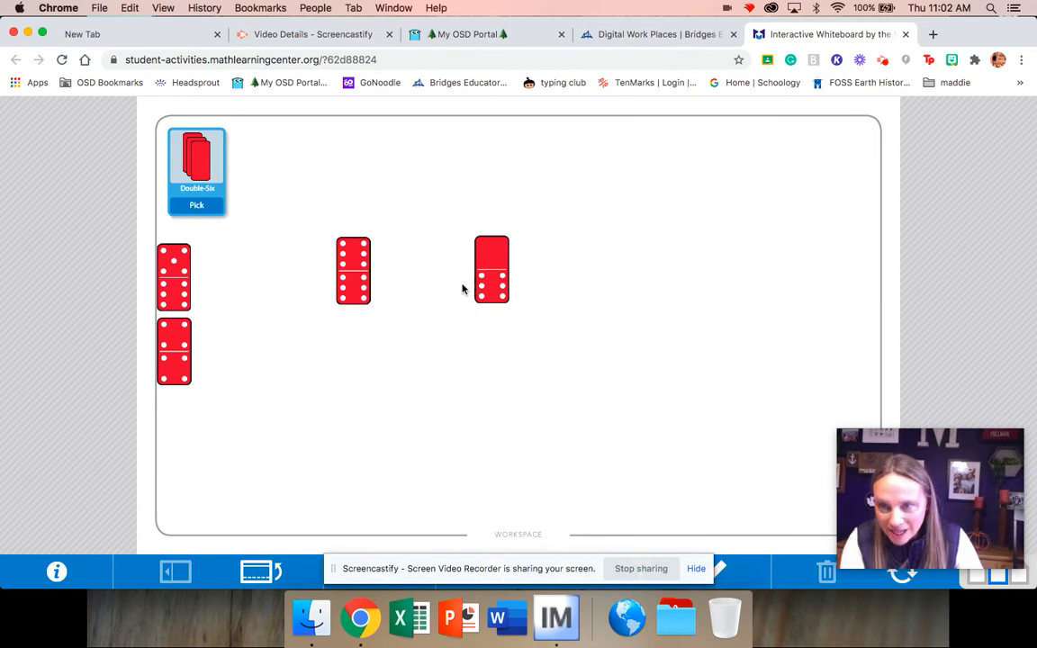
left_click_drag(353, 270, 218, 350)
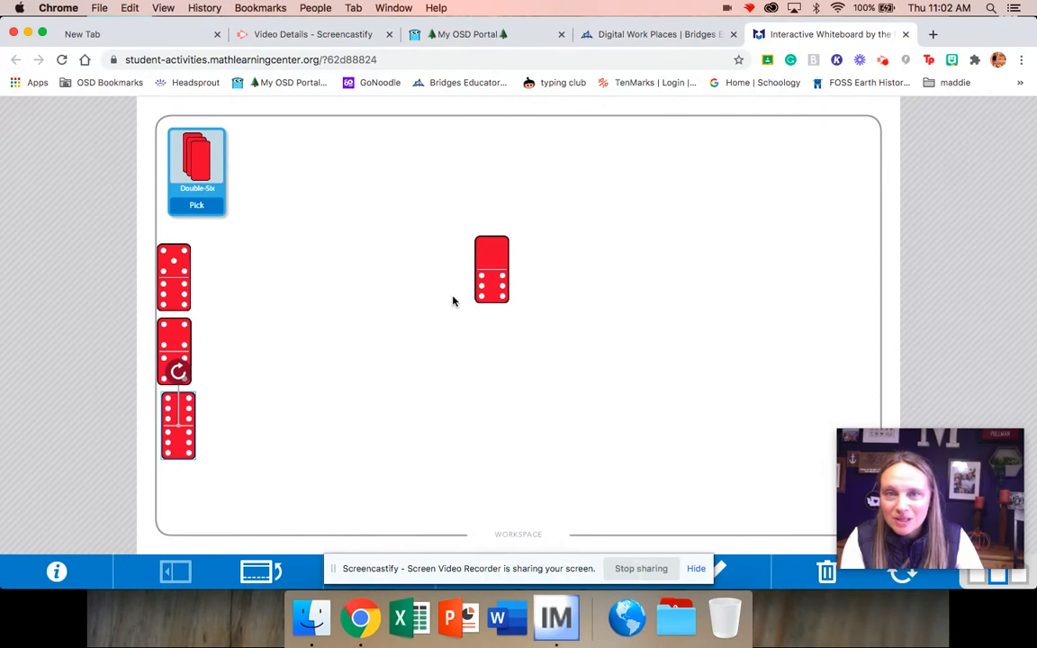
Move the remaining domino into the left pile and place a newly drawn domino mid-board.
left_click_drag(491, 270, 201, 487)
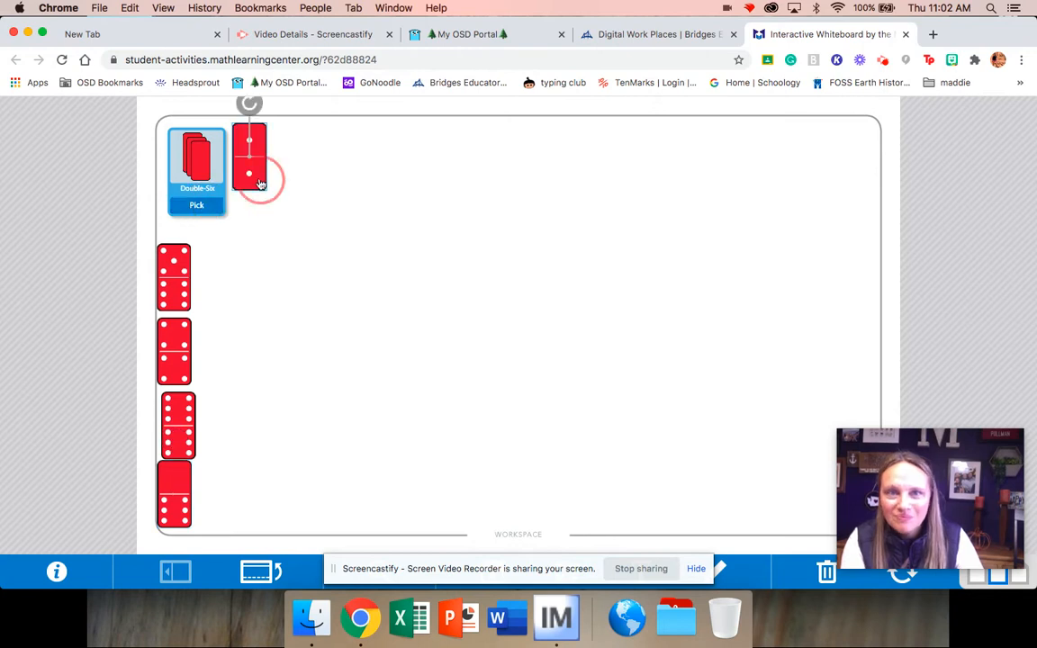
left_click_drag(248, 159, 402, 252)
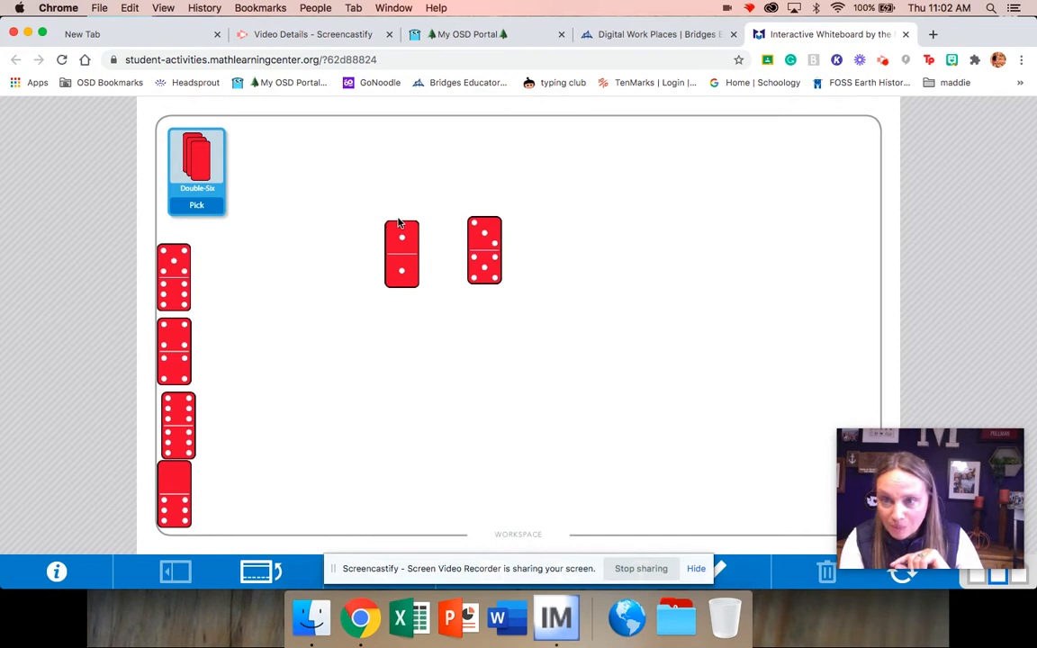
mouse_move(414, 220)
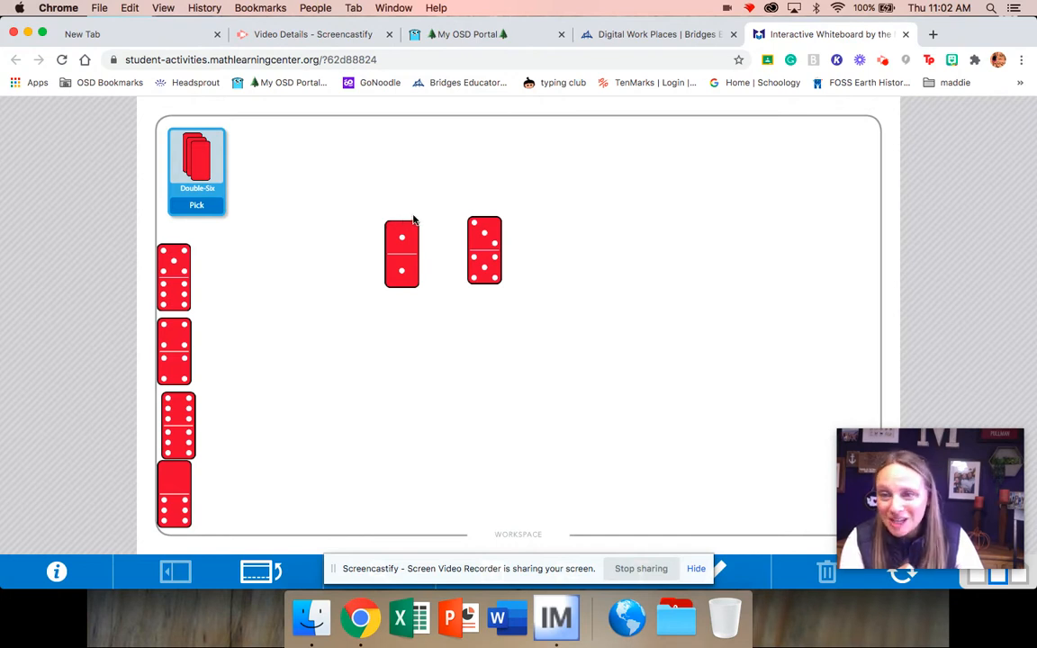
mouse_move(410, 219)
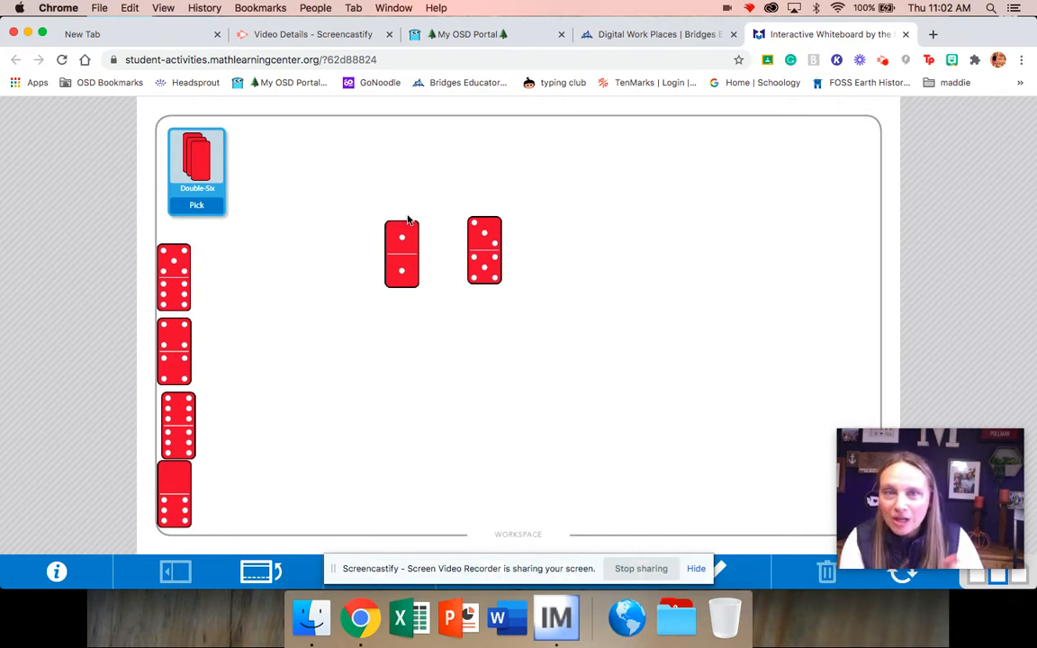
Move a compared domino over to start a pile along the right edge.
left_click(484, 250)
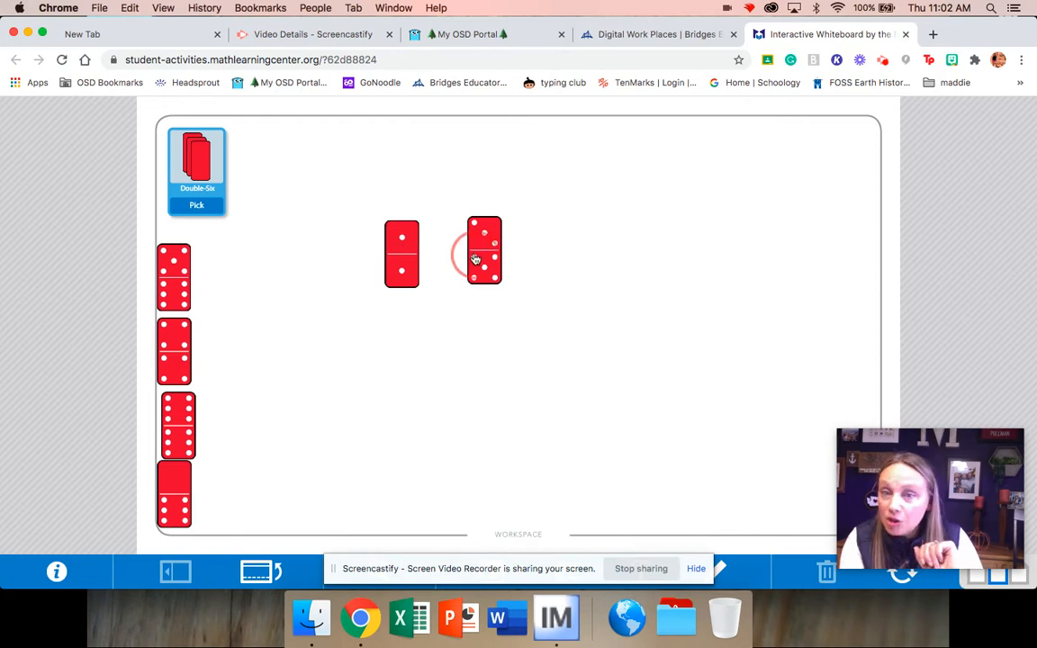
left_click_drag(485, 250, 787, 234)
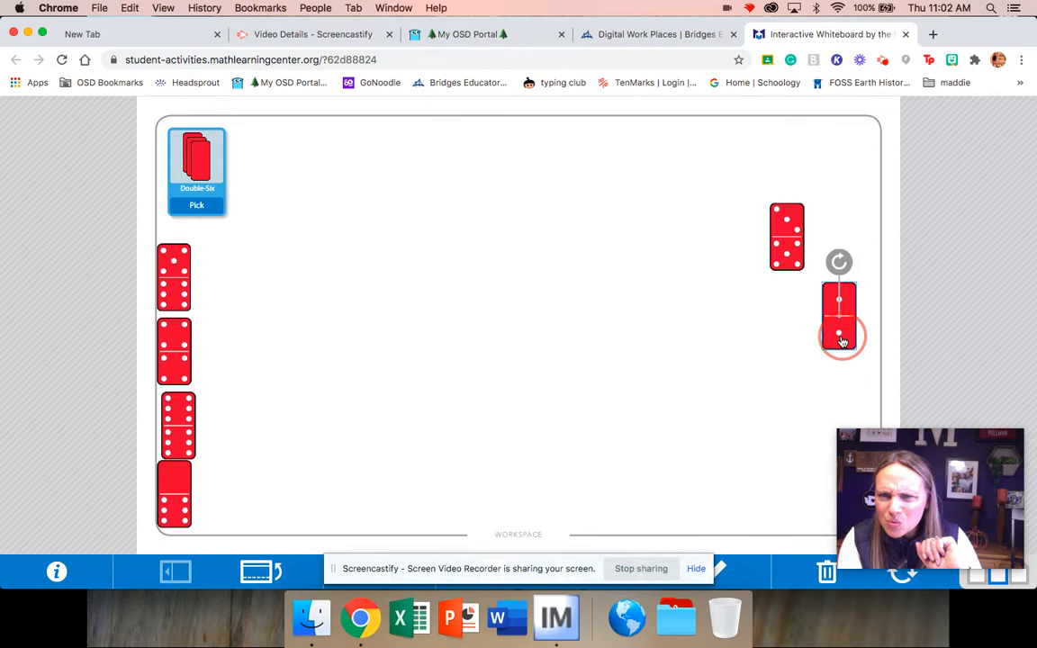
Stack a domino on the right pile and draw two new dominoes side by side.
left_click_drag(839, 320, 789, 313)
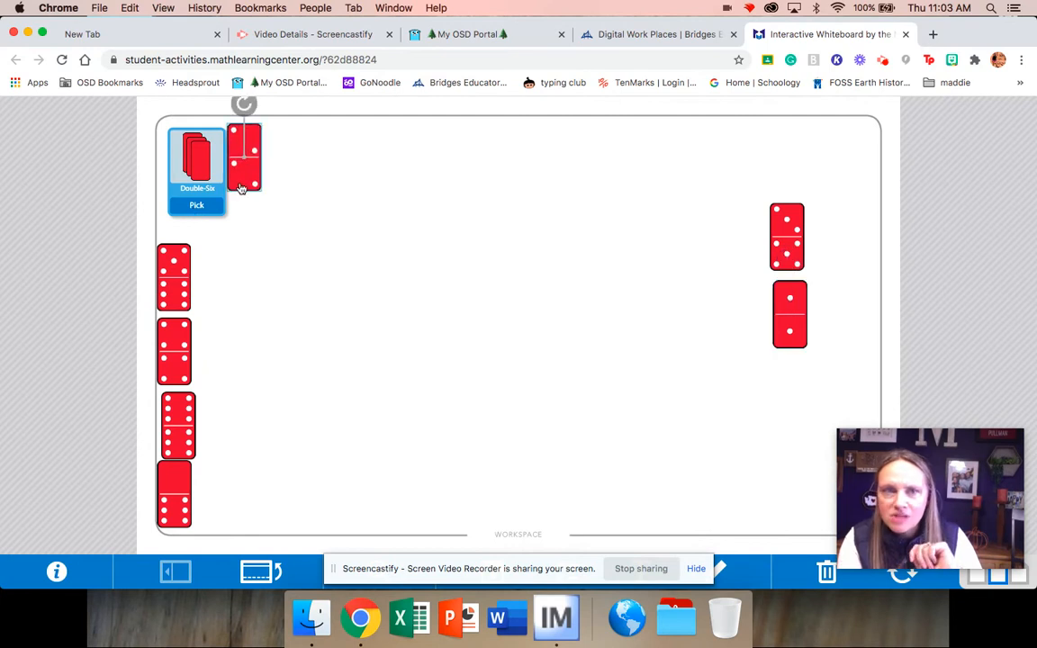
left_click_drag(244, 159, 302, 241)
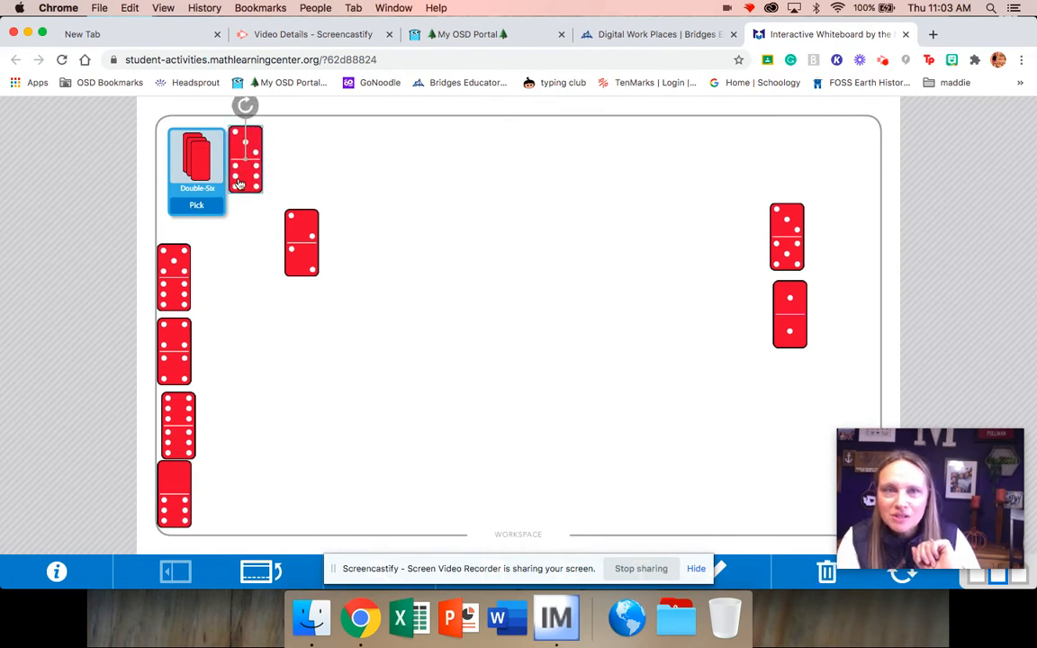
left_click_drag(245, 158, 368, 238)
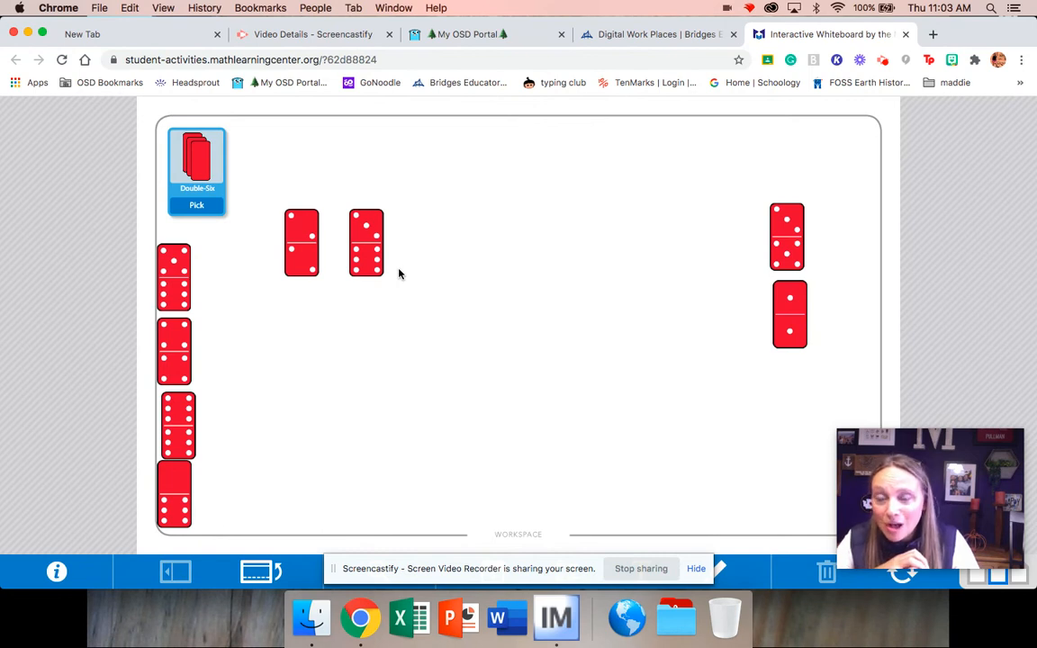
mouse_move(229, 274)
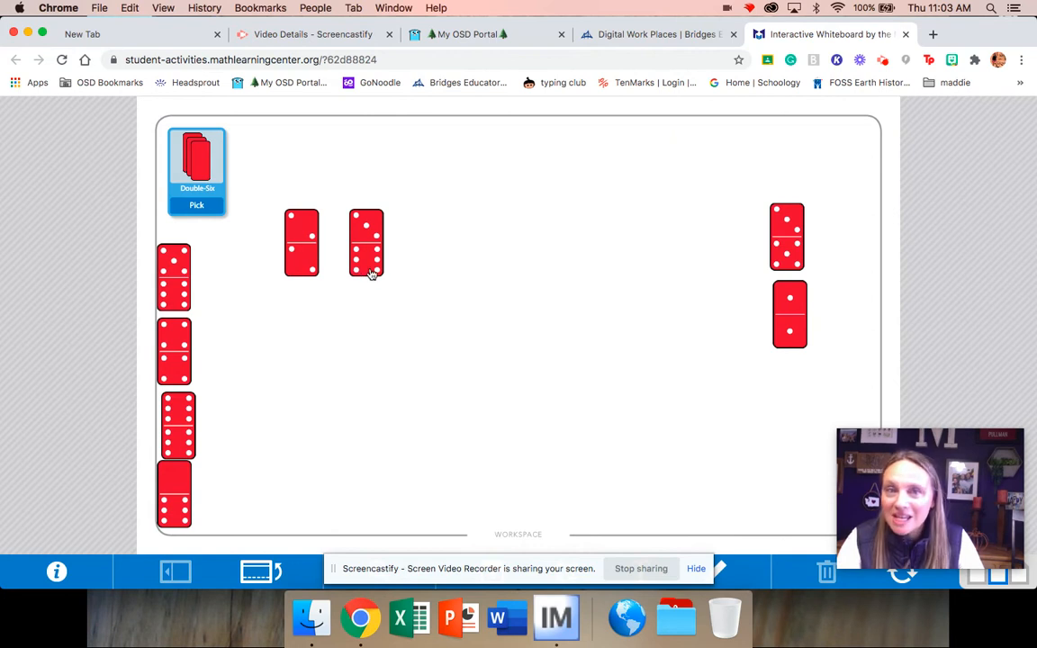
mouse_move(299, 231)
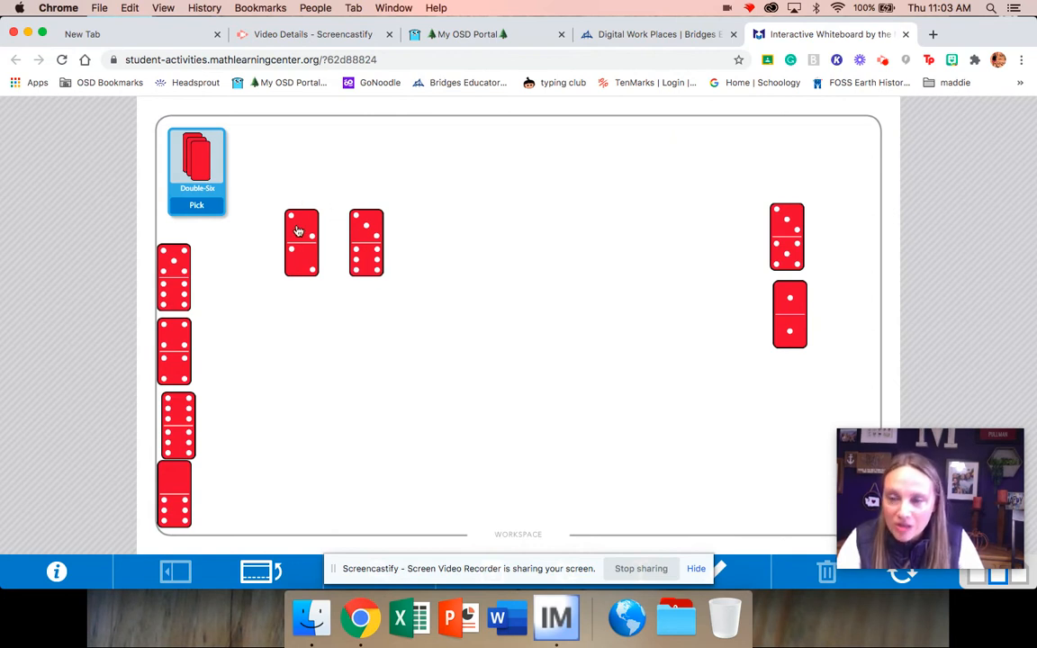
Add both compared dominoes to the right-edge pile, bringing it to four.
left_click_drag(368, 243, 472, 298)
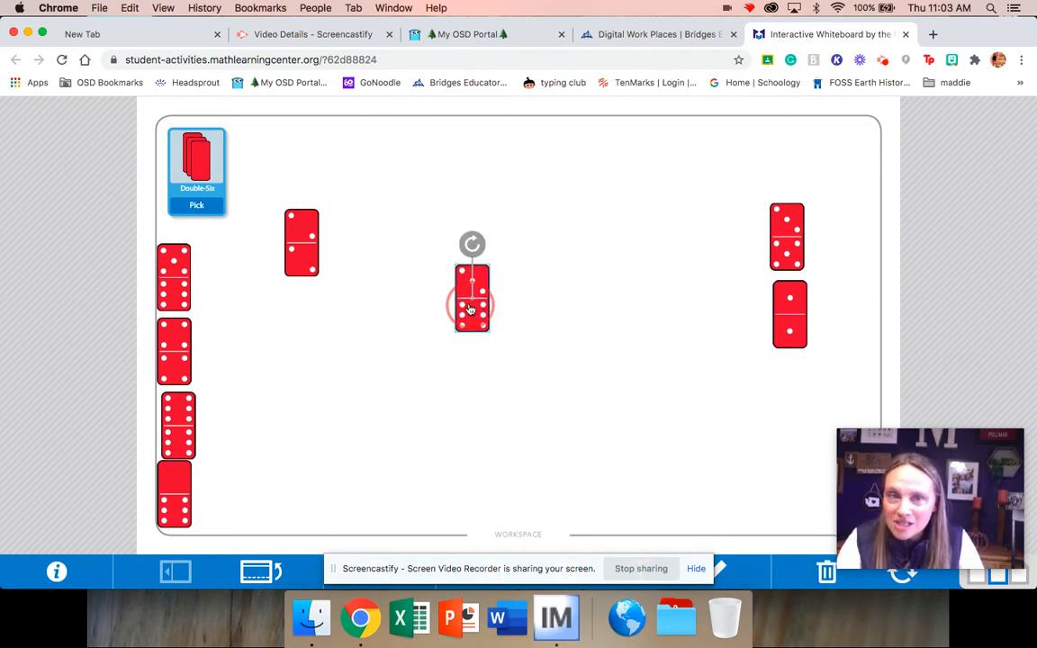
left_click_drag(472, 298, 789, 393)
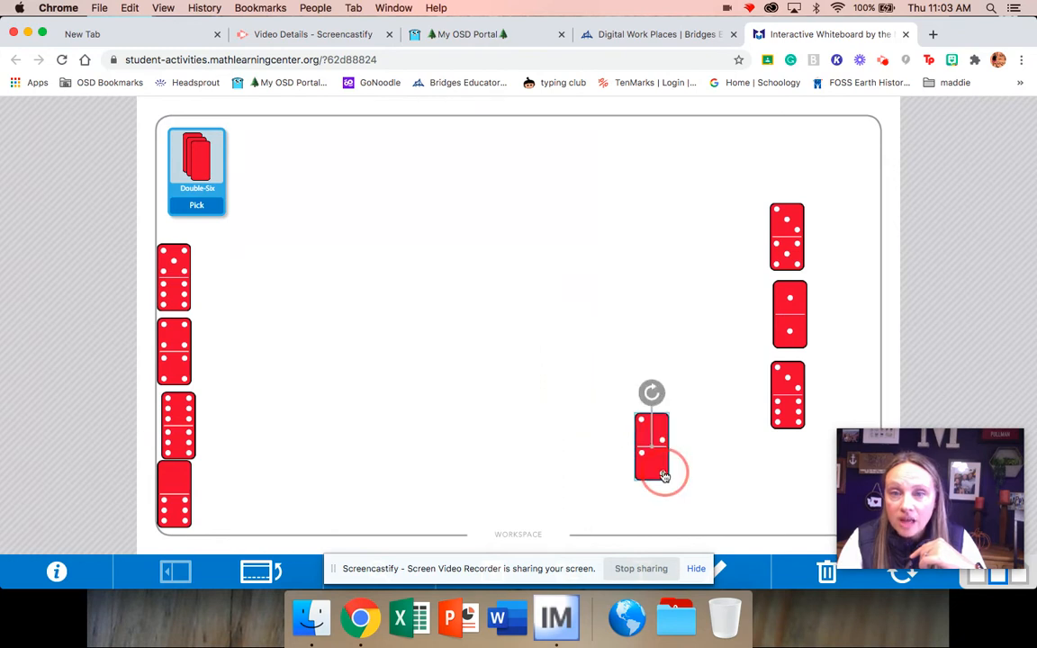
left_click_drag(652, 441, 789, 483)
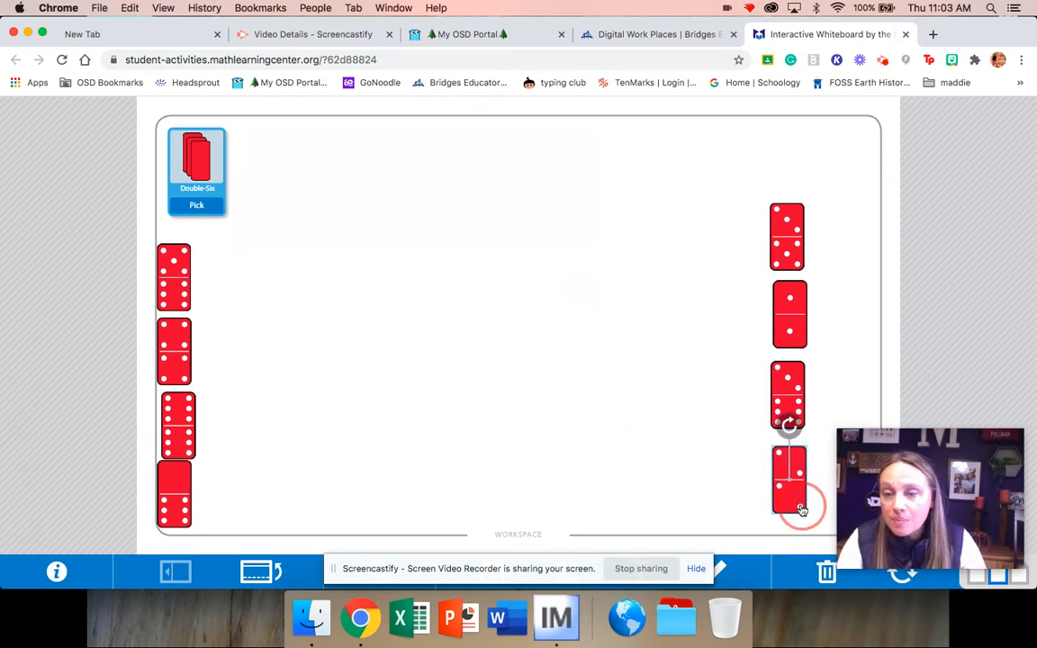
mouse_move(291, 418)
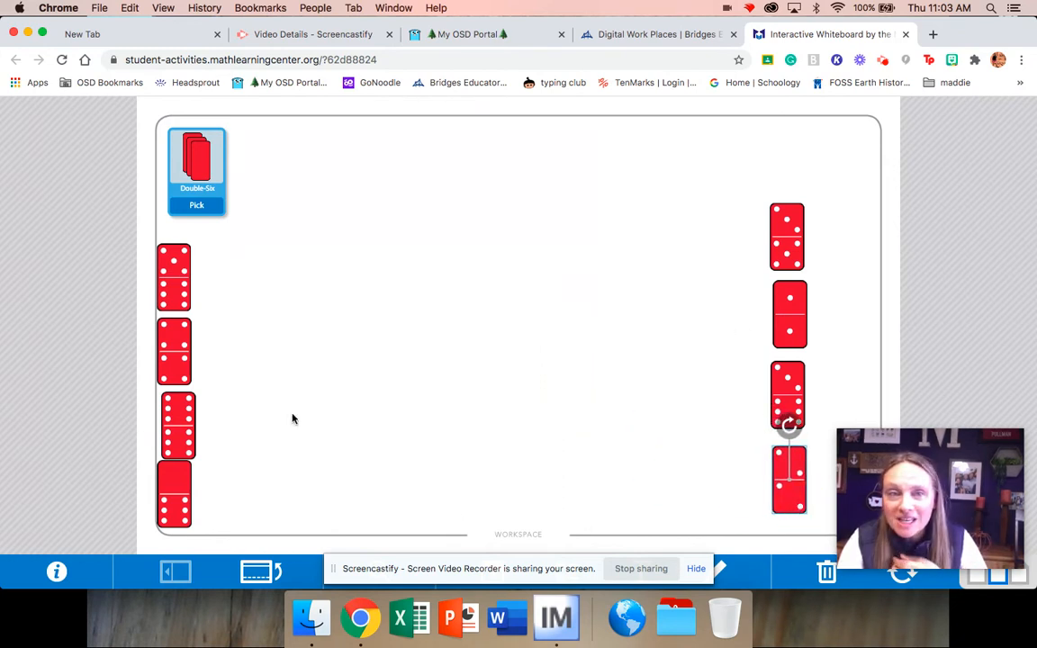
mouse_move(277, 416)
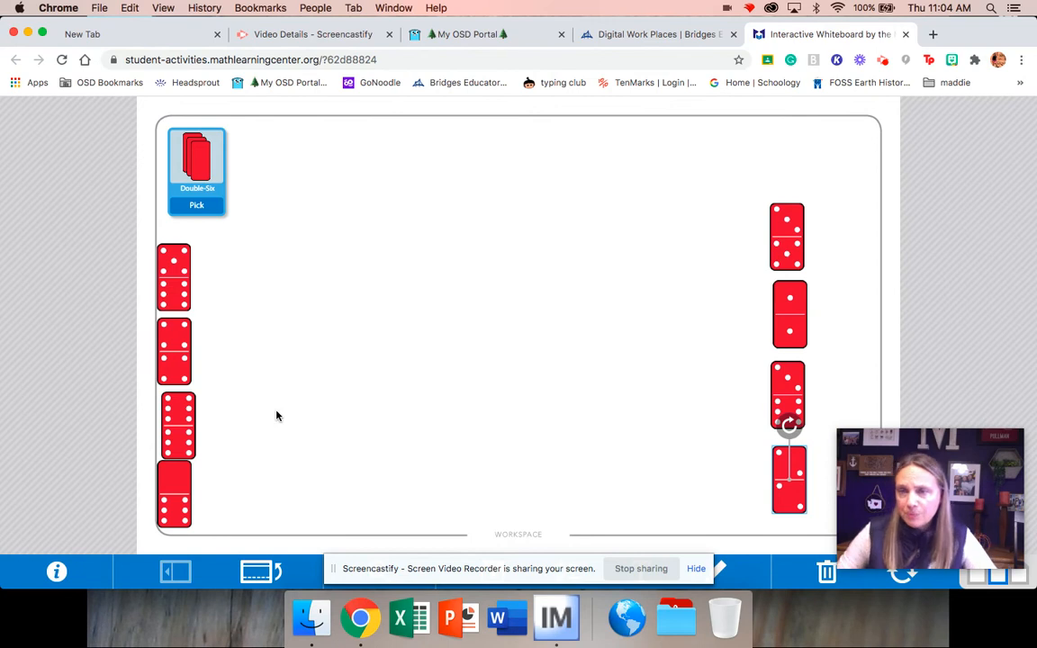
mouse_move(193, 222)
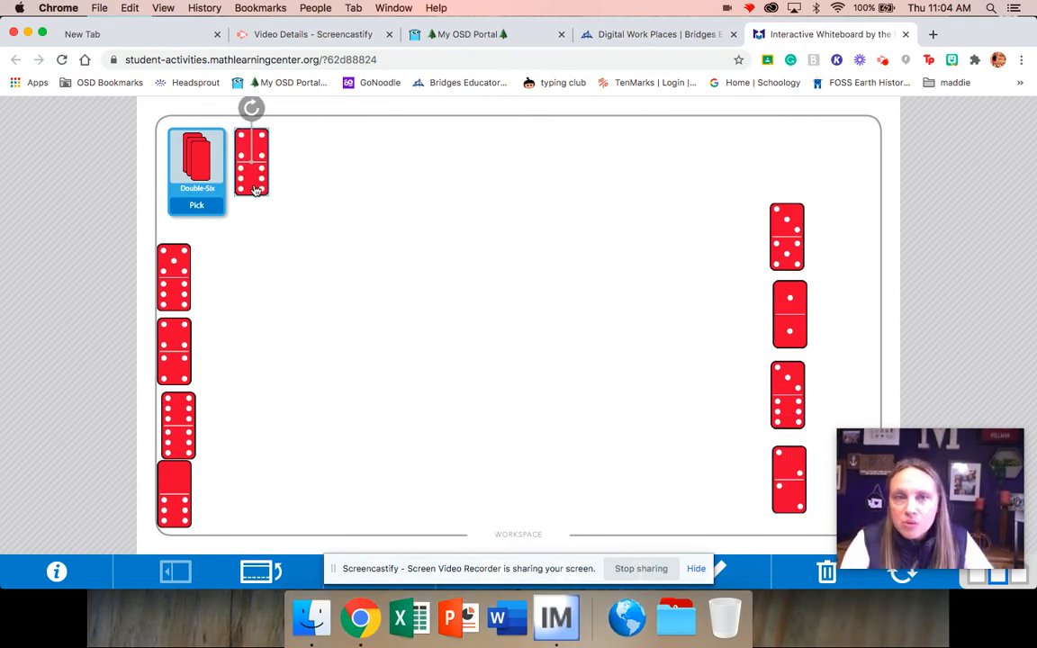
Draw two dominoes from the Double-Six pile and set them side by side mid-board.
left_click_drag(252, 162, 369, 291)
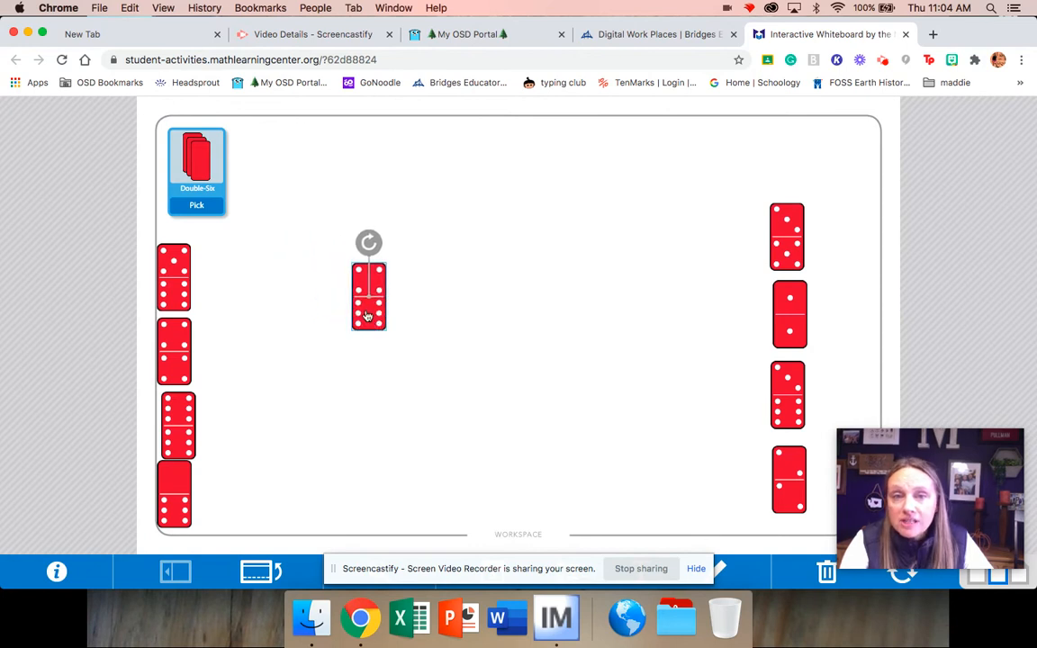
left_click_drag(367, 297, 256, 166)
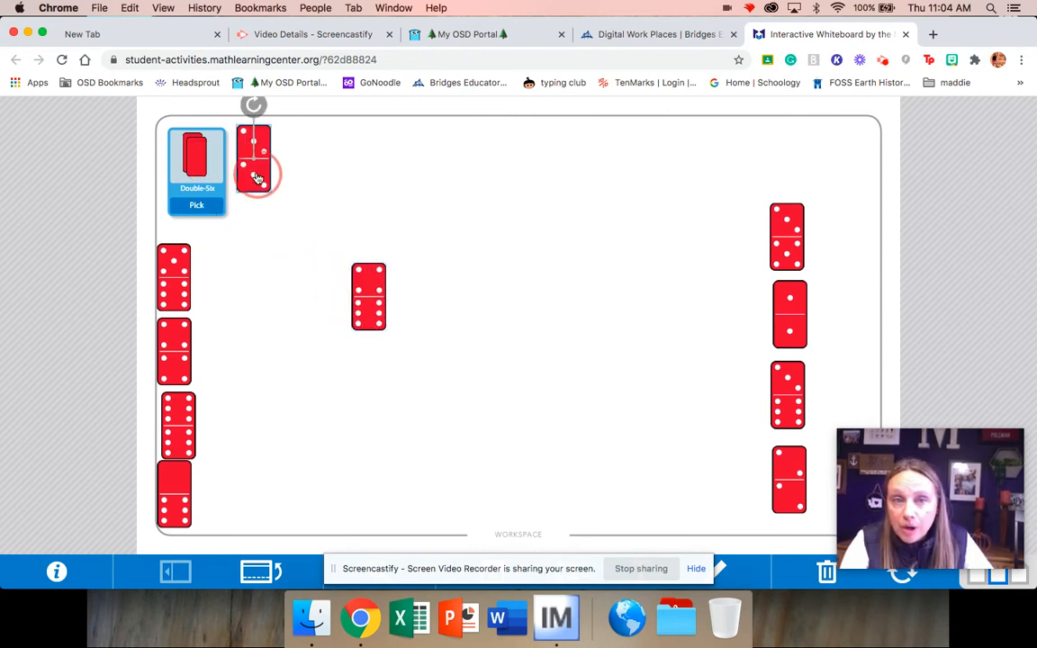
left_click_drag(255, 162, 451, 307)
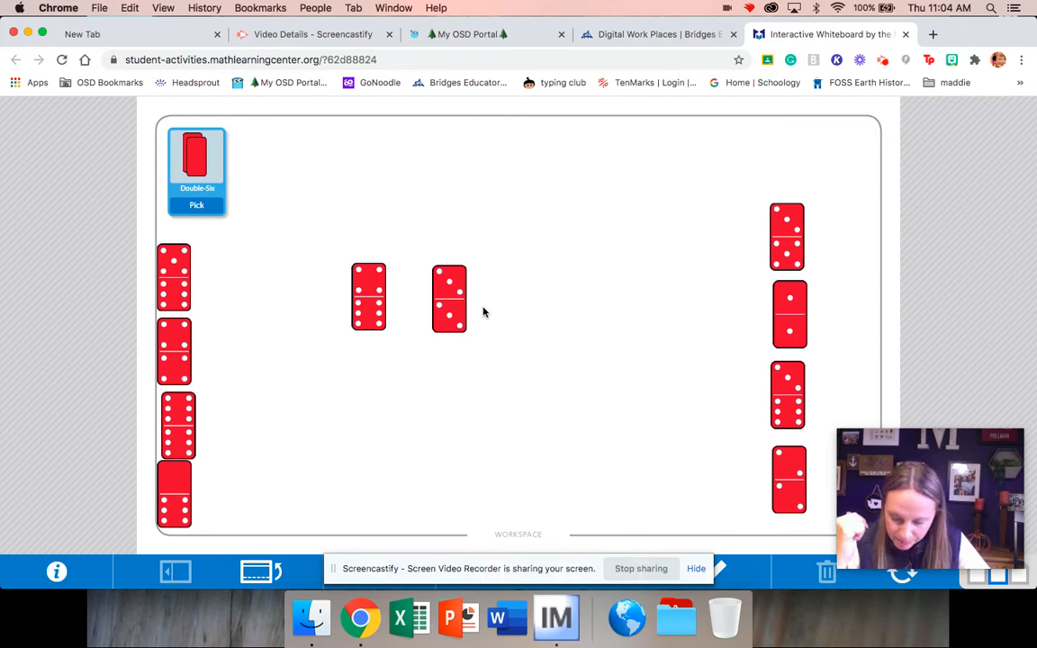
mouse_move(378, 328)
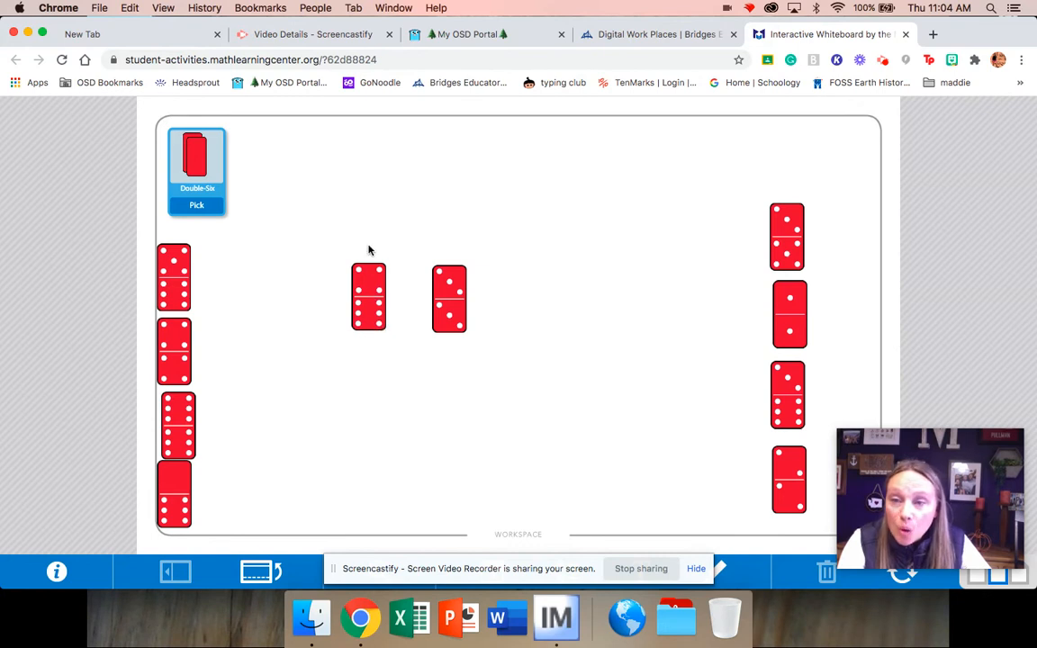
mouse_move(380, 249)
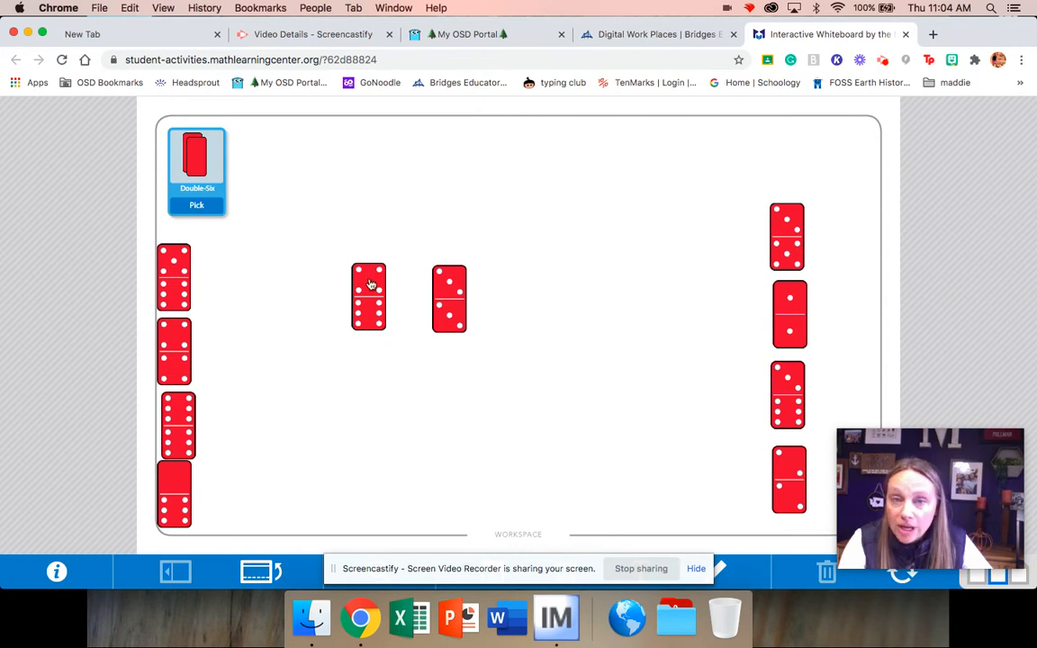
mouse_move(404, 249)
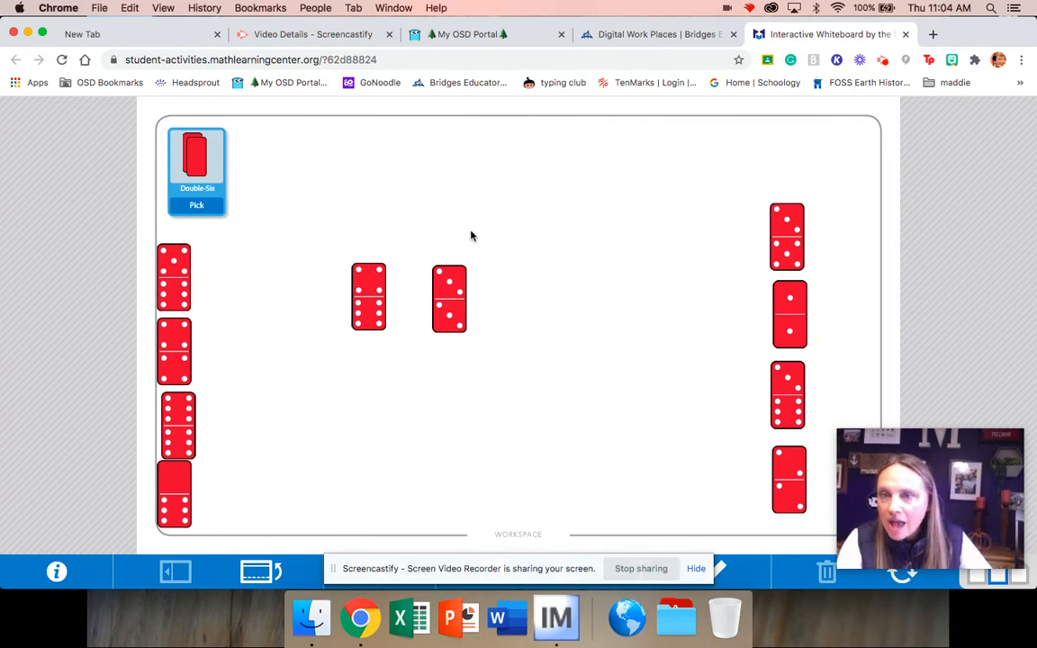
mouse_move(368, 279)
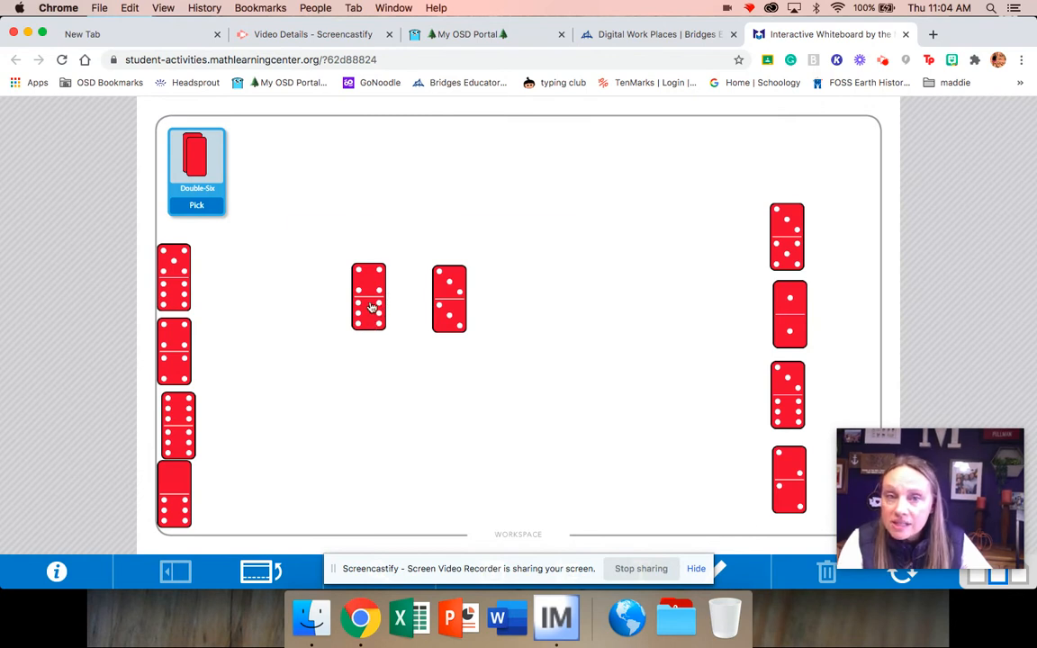
mouse_move(364, 248)
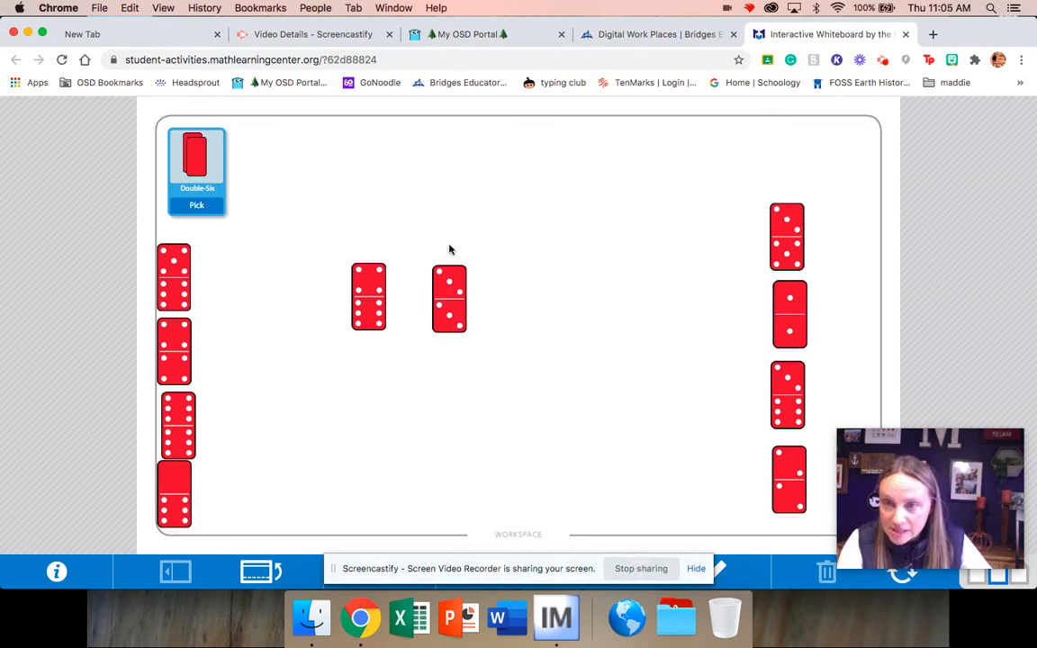
mouse_move(367, 259)
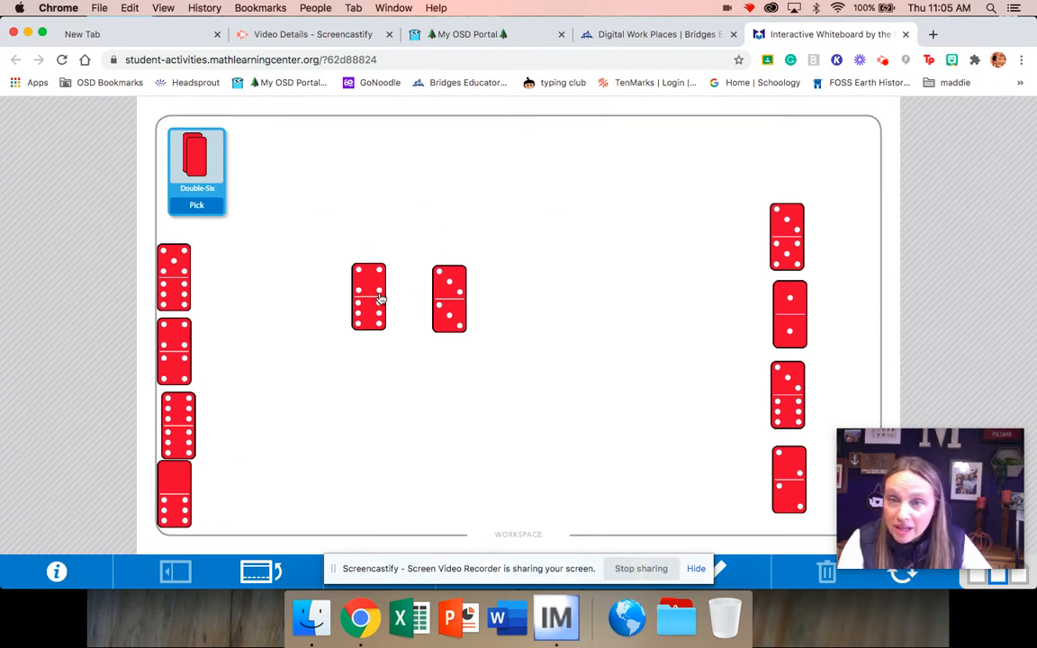
Move both compared dominoes out of the centre to sit beside the left column.
left_click_drag(367, 297, 220, 285)
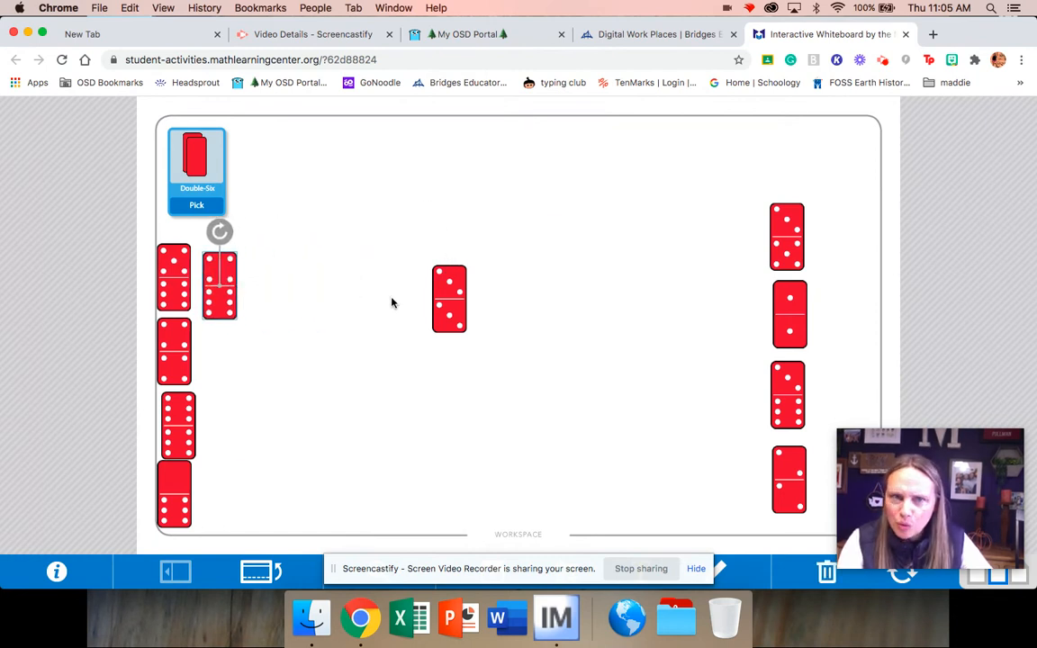
left_click_drag(450, 299, 295, 280)
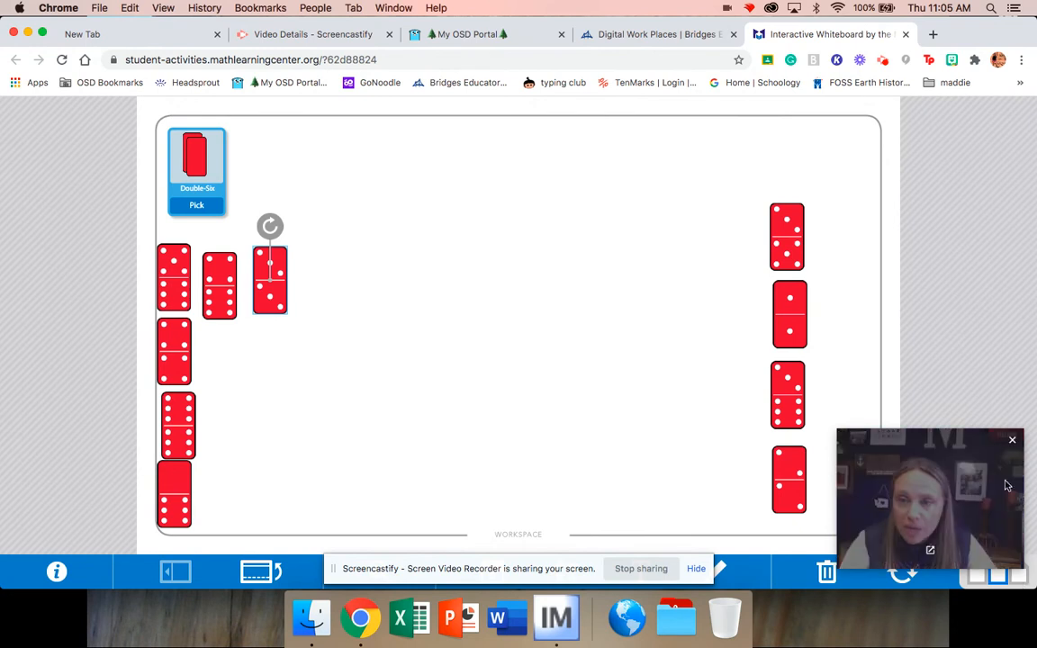
mouse_move(983, 364)
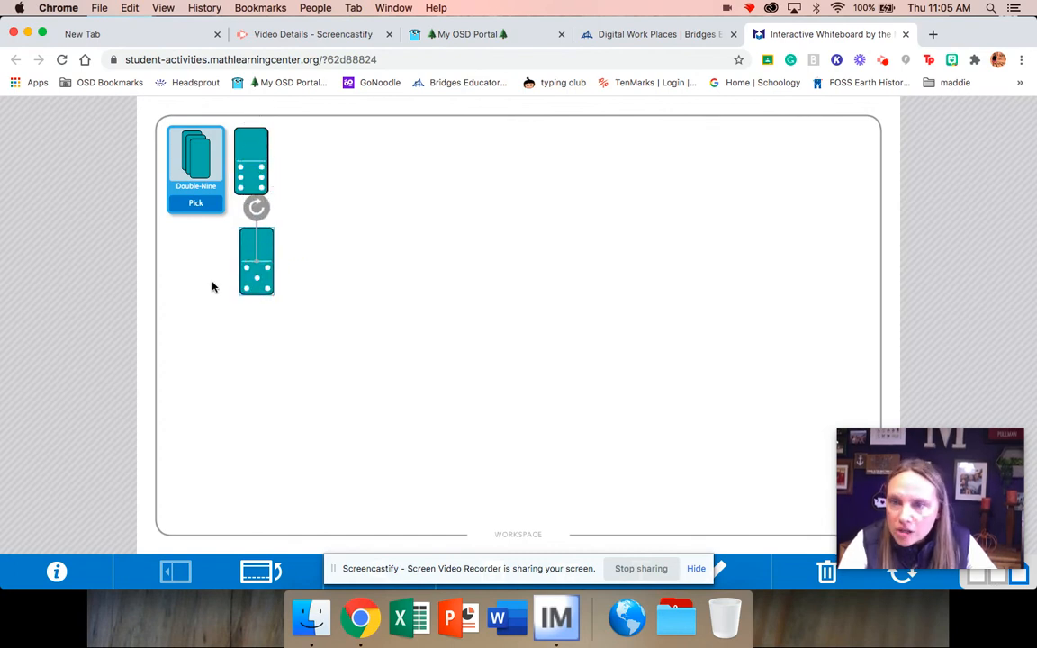
Return to the red Double-Six board with the domino arrangement intact.
left_click_drag(252, 162, 294, 198)
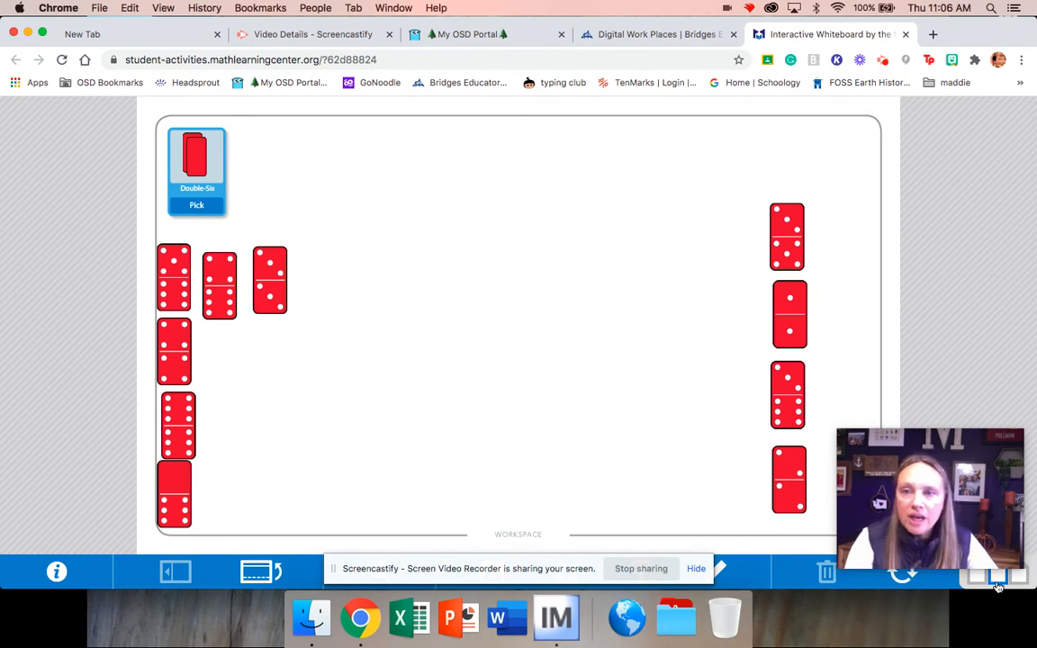
mouse_move(515, 333)
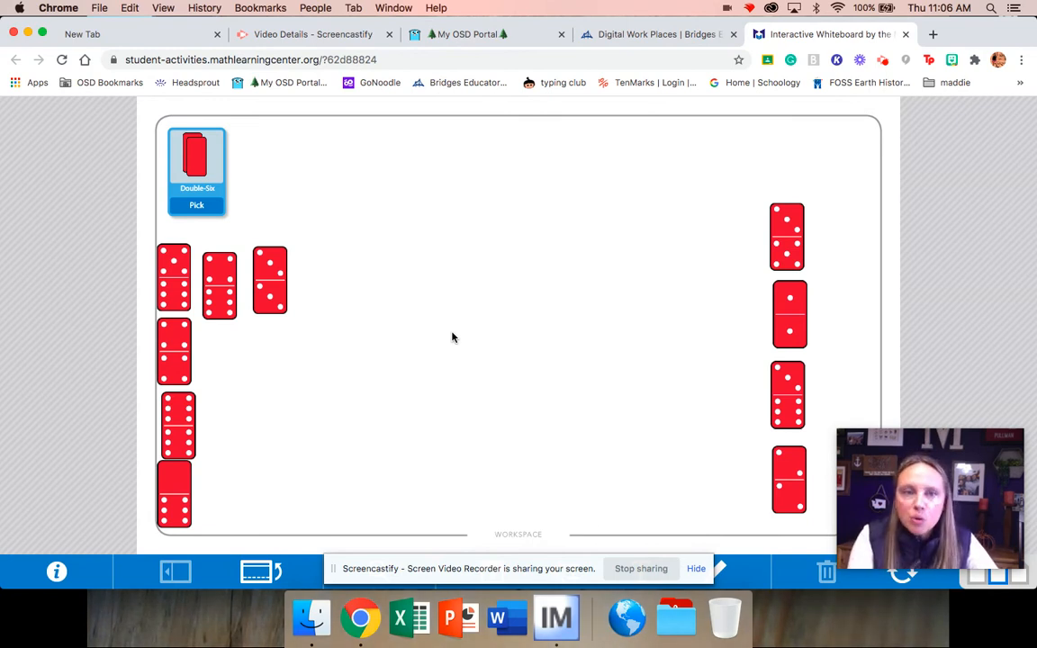
mouse_move(475, 324)
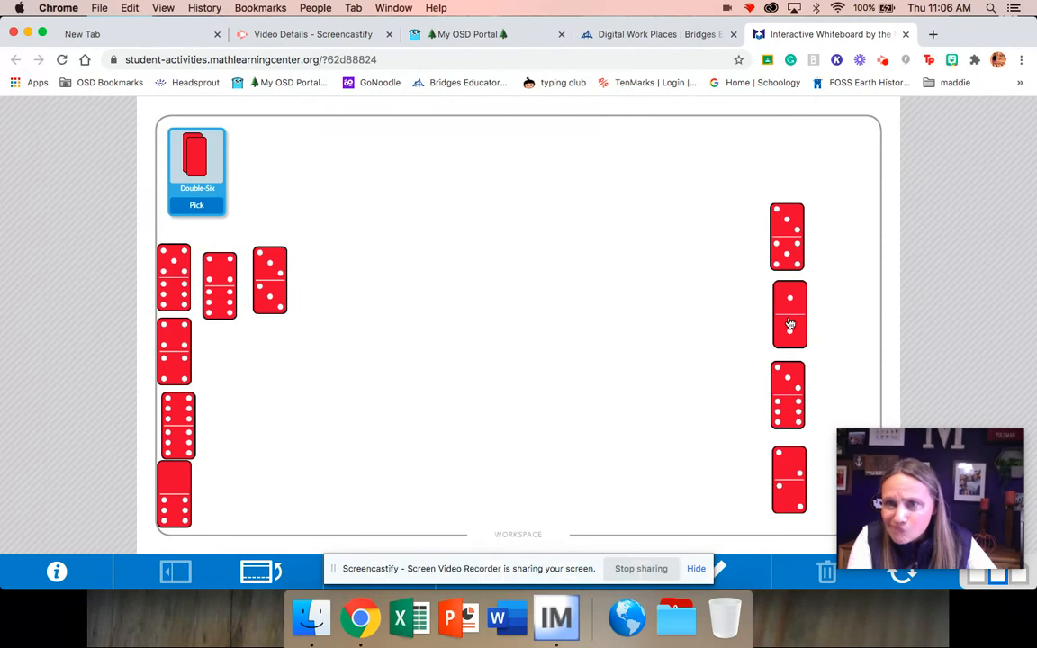
Place two right-column dominoes first and second in a row across the top.
left_click_drag(789, 314, 418, 189)
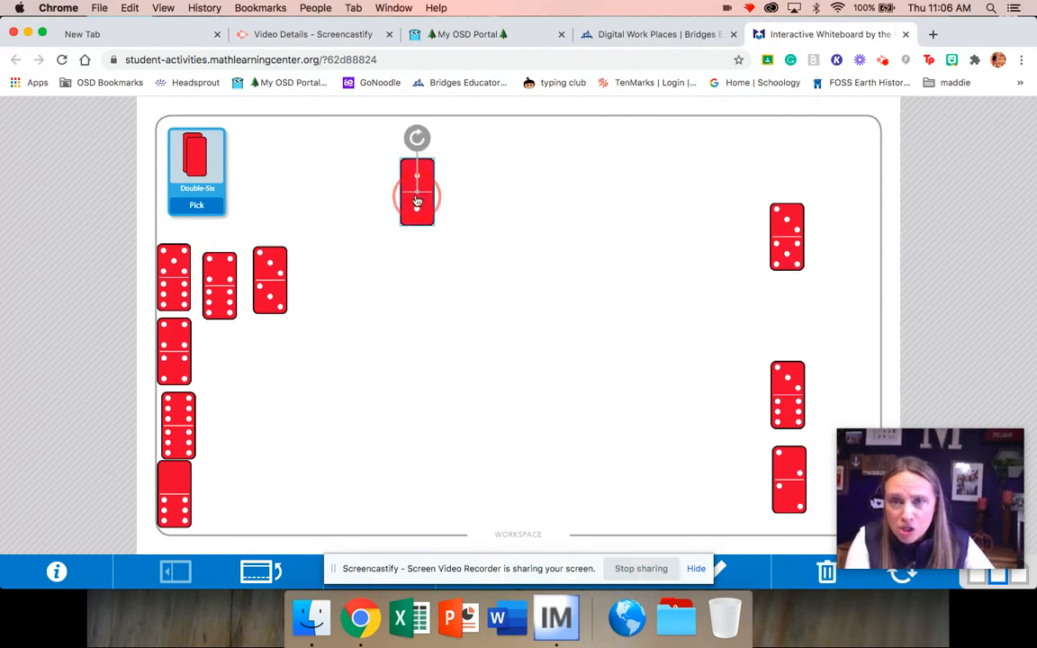
left_click_drag(418, 180, 276, 181)
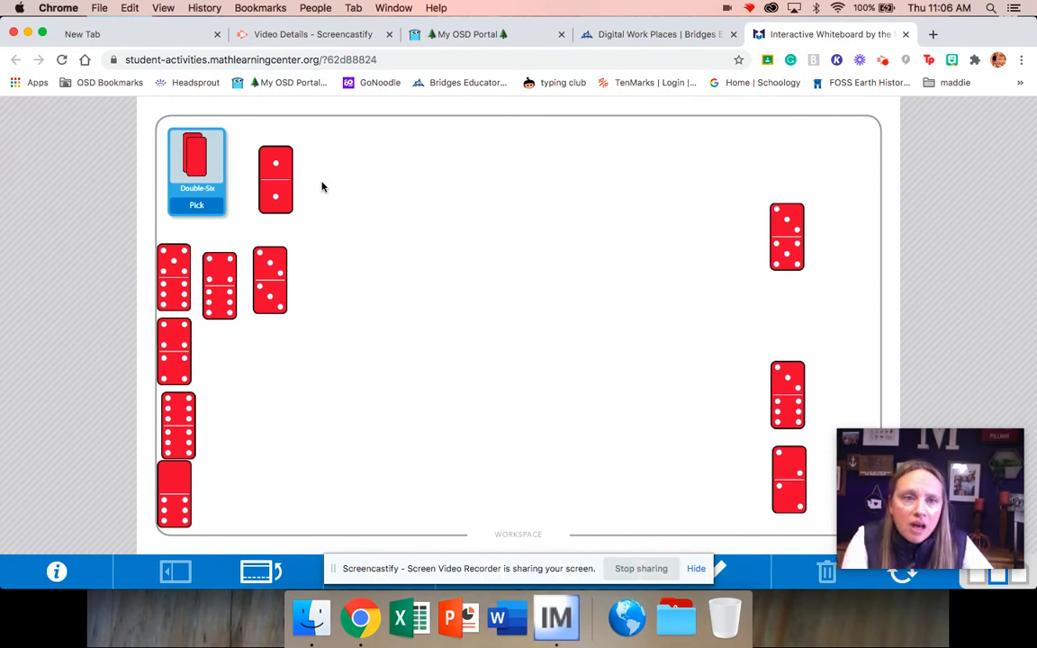
mouse_move(700, 475)
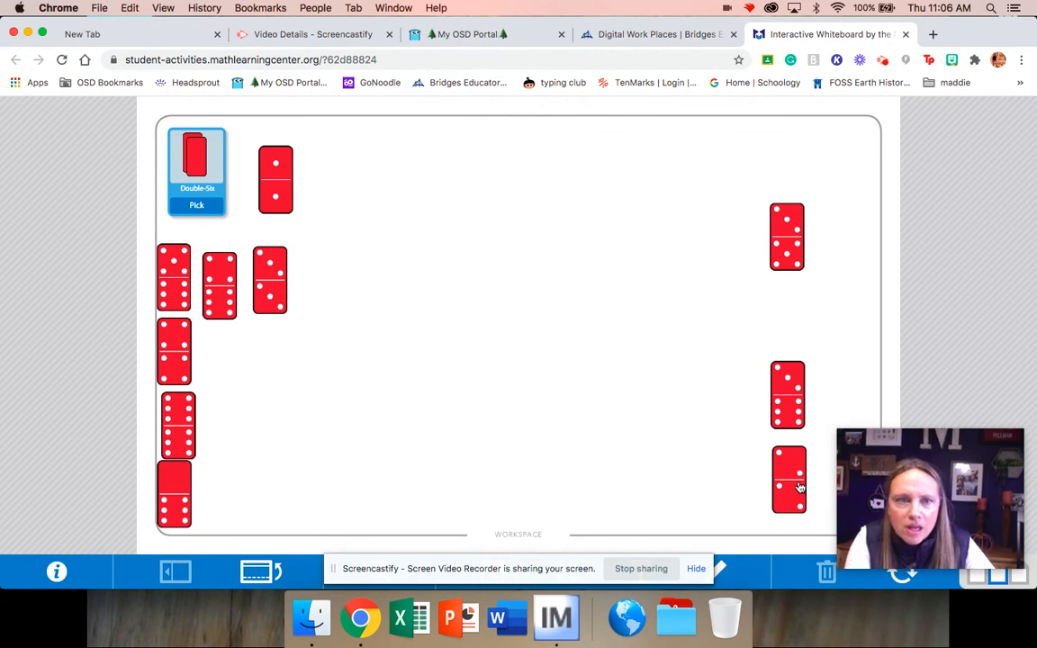
left_click_drag(789, 479, 614, 368)
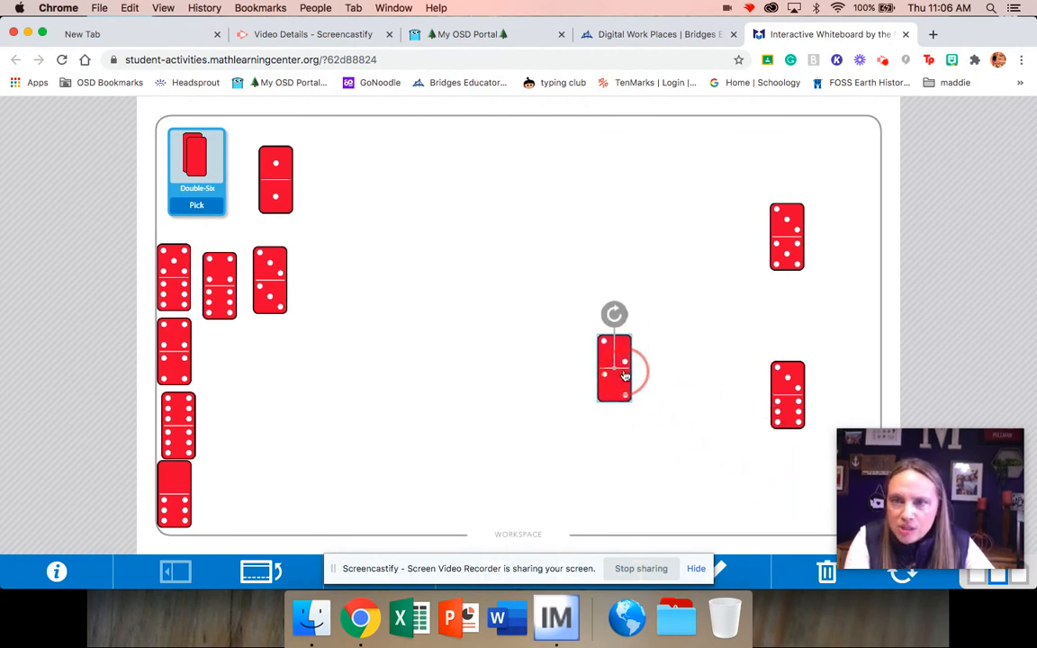
left_click_drag(614, 368, 331, 186)
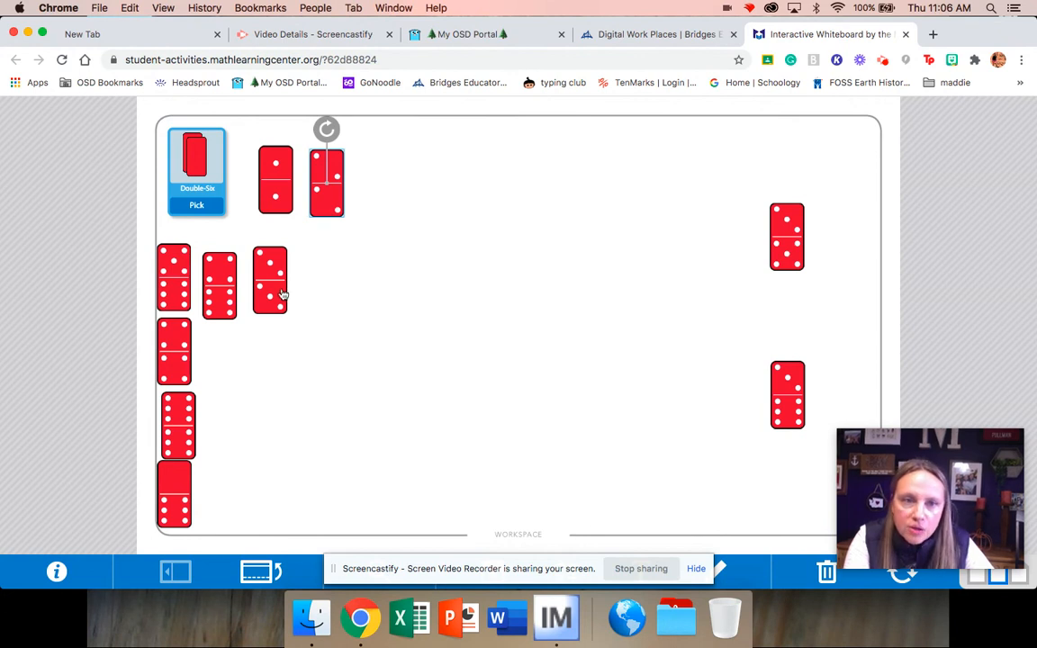
Place a compared domino third and the bottom left-column domino fourth in the top row.
left_click_drag(270, 281, 379, 223)
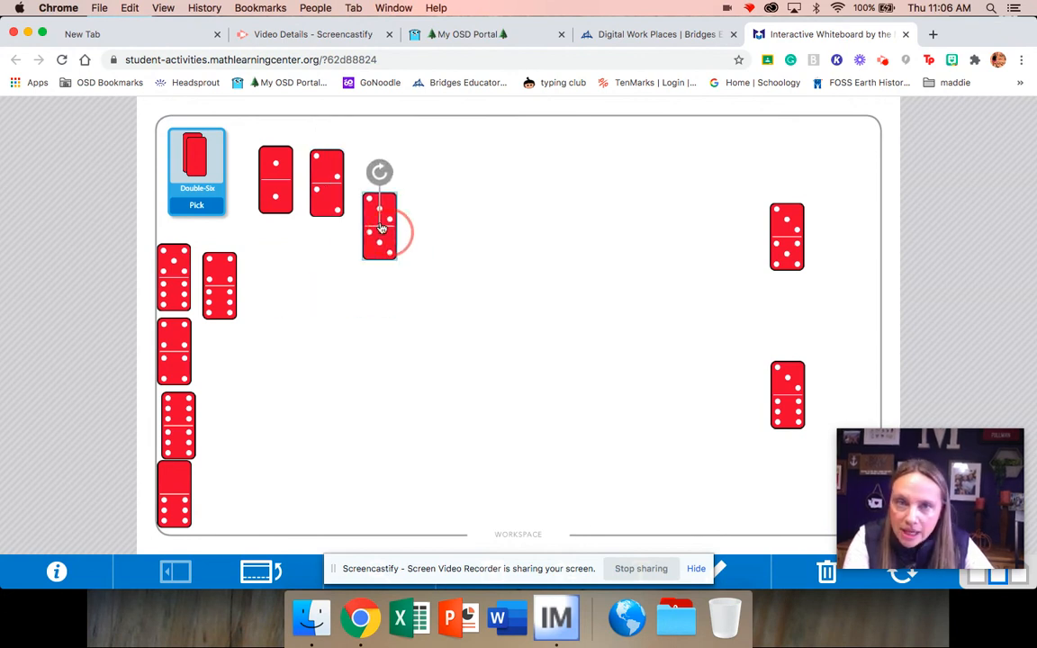
left_click_drag(378, 225, 371, 184)
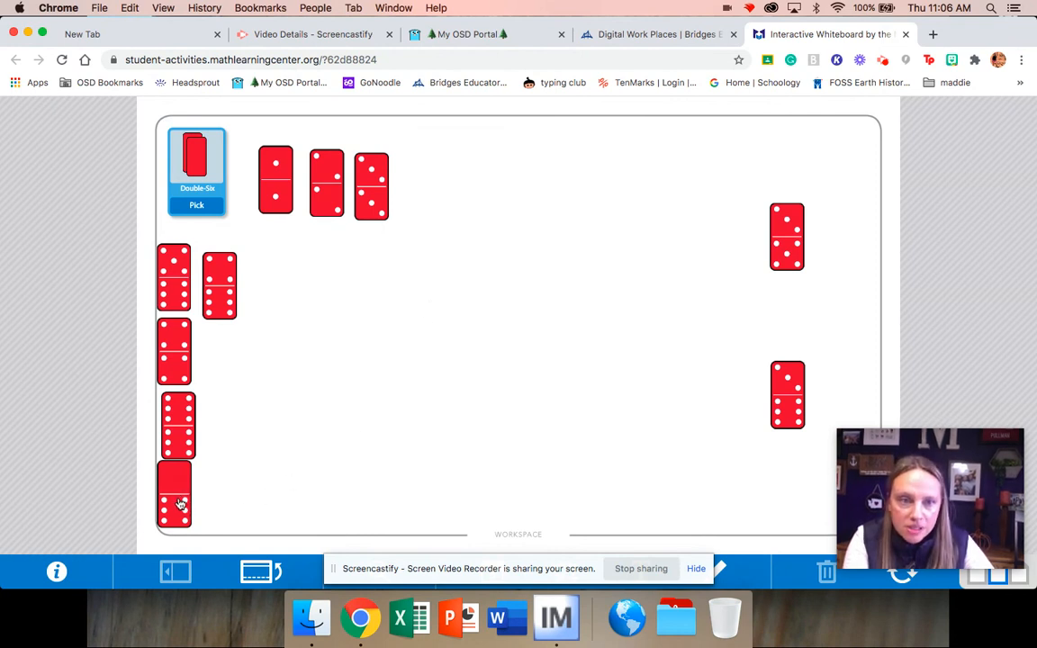
left_click_drag(173, 493, 421, 212)
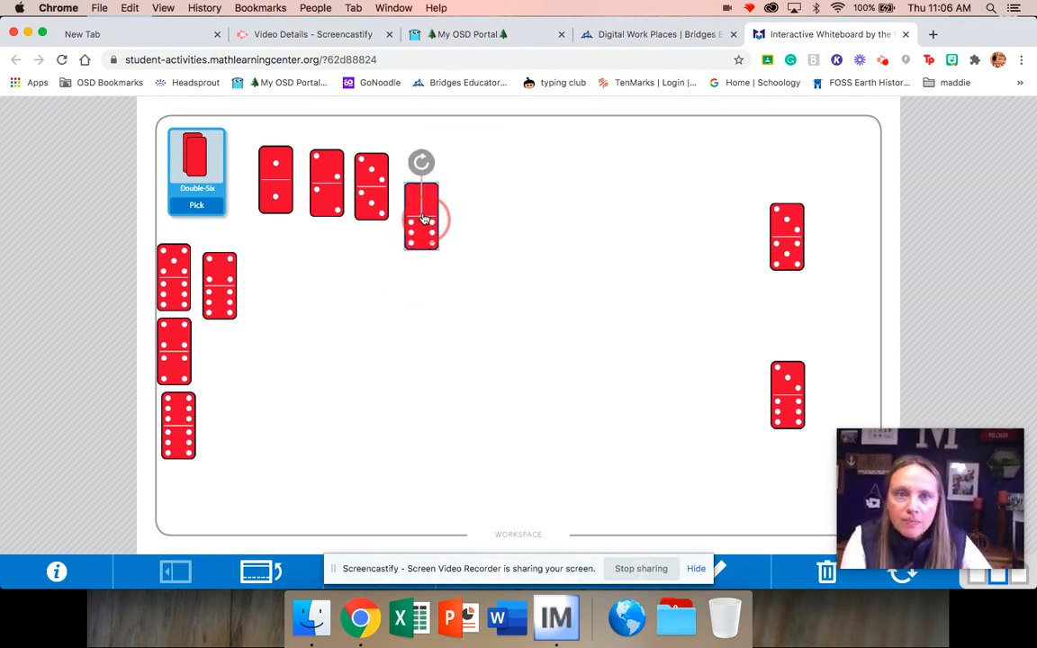
left_click_drag(423, 216, 414, 180)
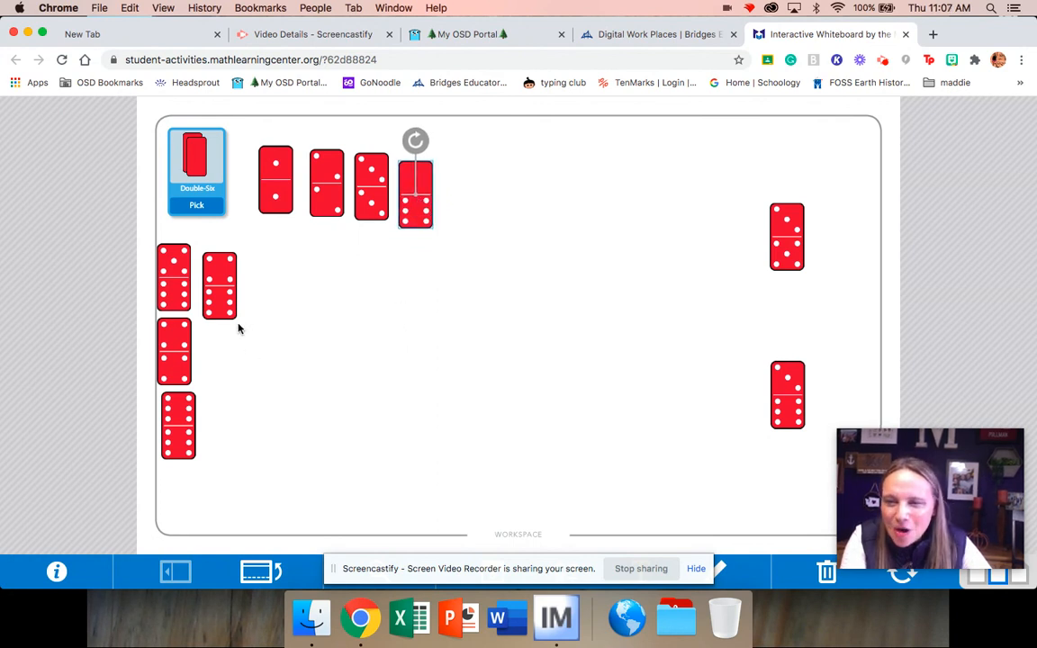
mouse_move(417, 372)
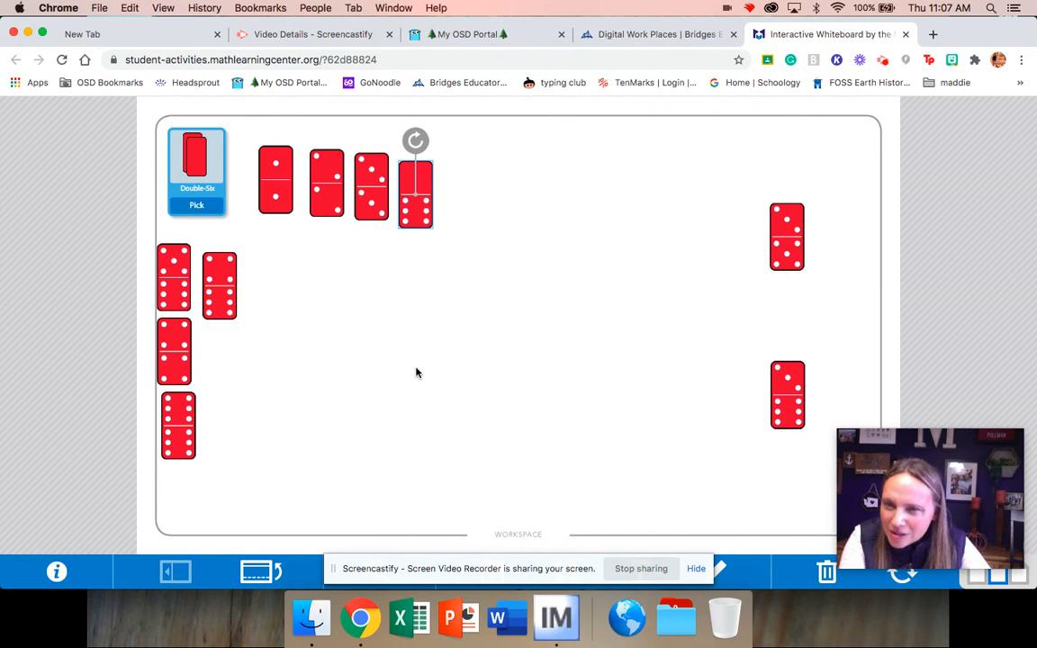